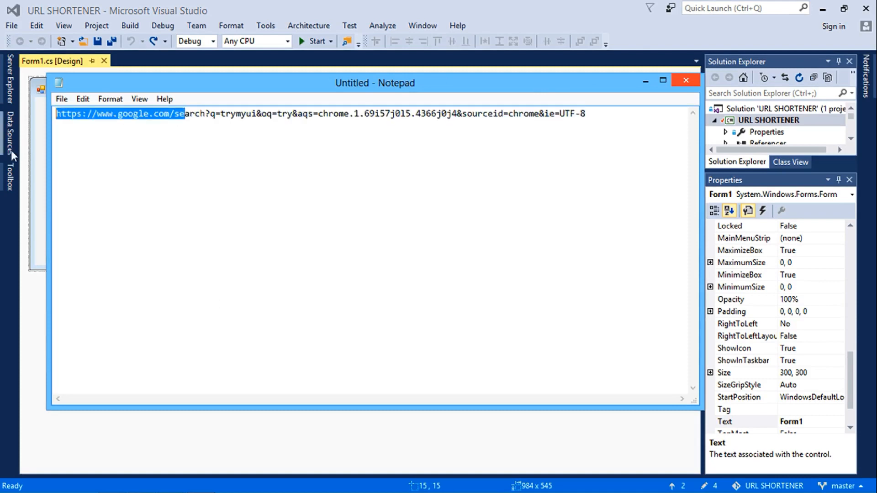
Put the Notepad window away so the Form1 designer is visible again
left_click(686, 80)
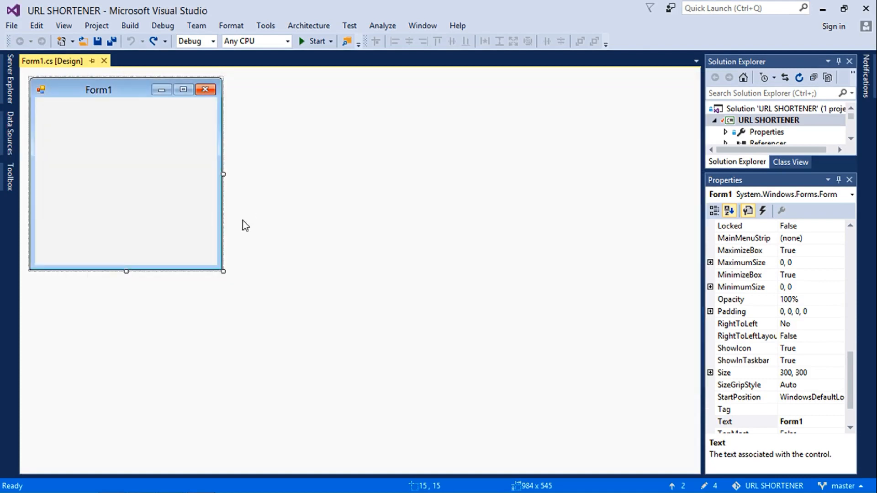
mouse_move(222, 271)
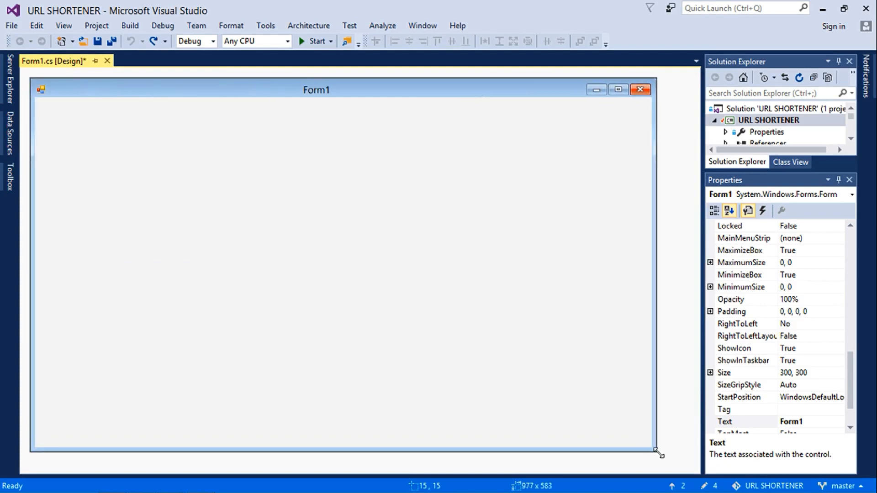
Enlarge Form1 to about 981 by 582 and set FormBorderStyle to None
left_click_drag(659, 454, 661, 453)
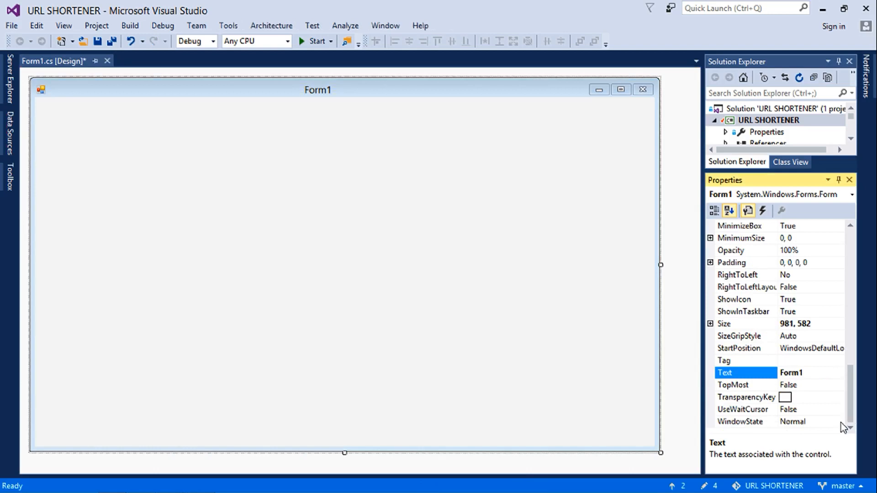
left_click(840, 422)
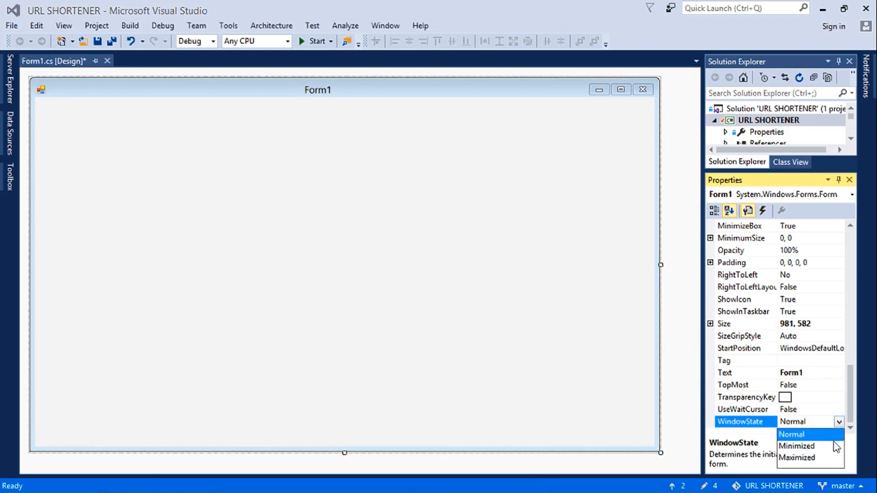
left_click(797, 458)
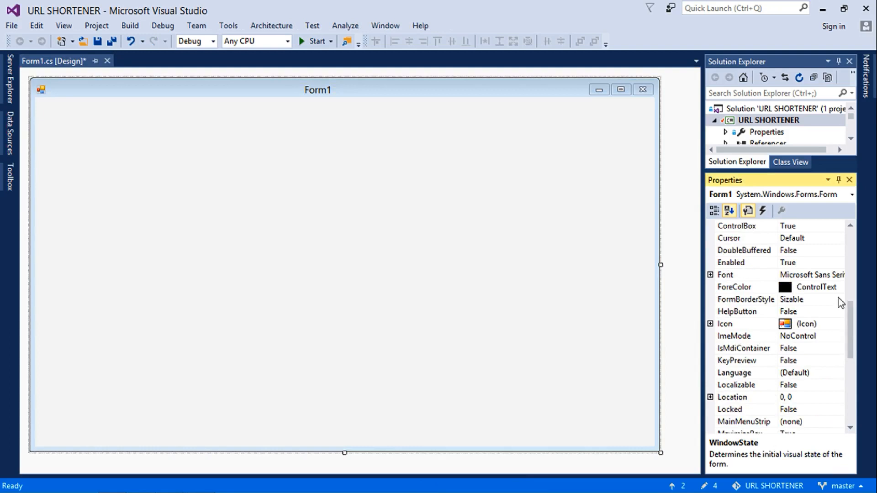
left_click(839, 299)
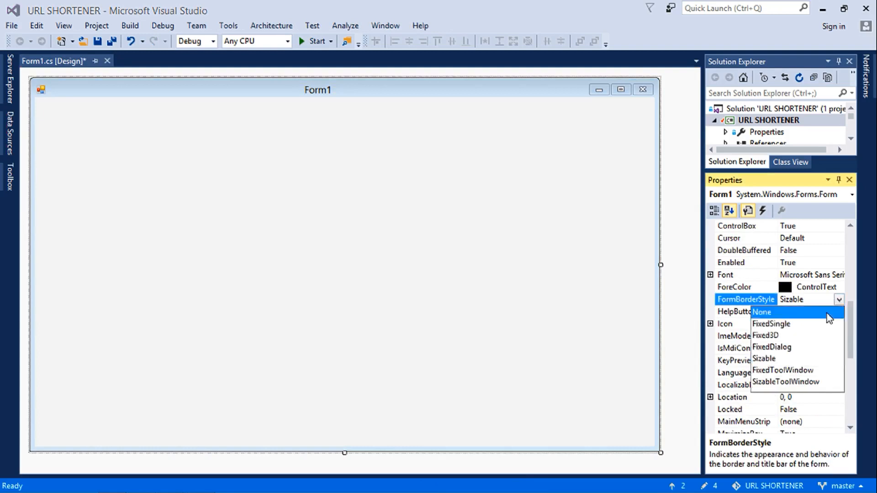
left_click(762, 313)
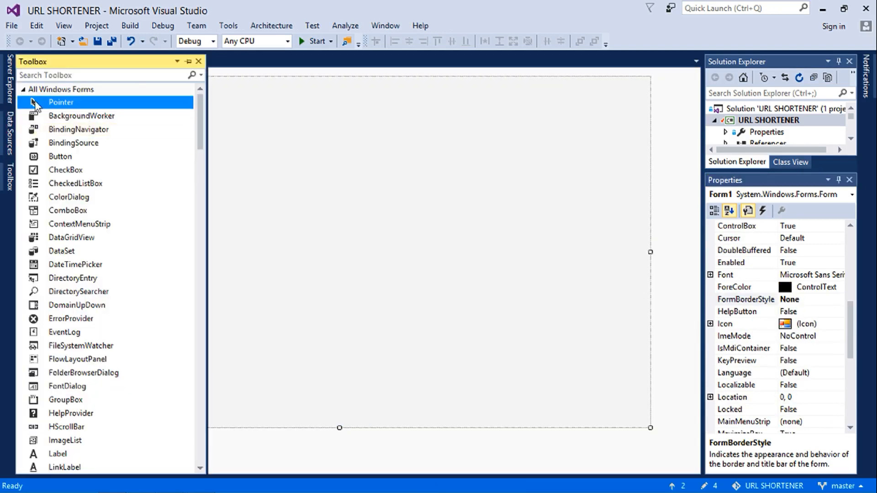
Add Panels from the Toolbox (searched 'pan'), then a Label and a Button (searched 'lab')
type("p")
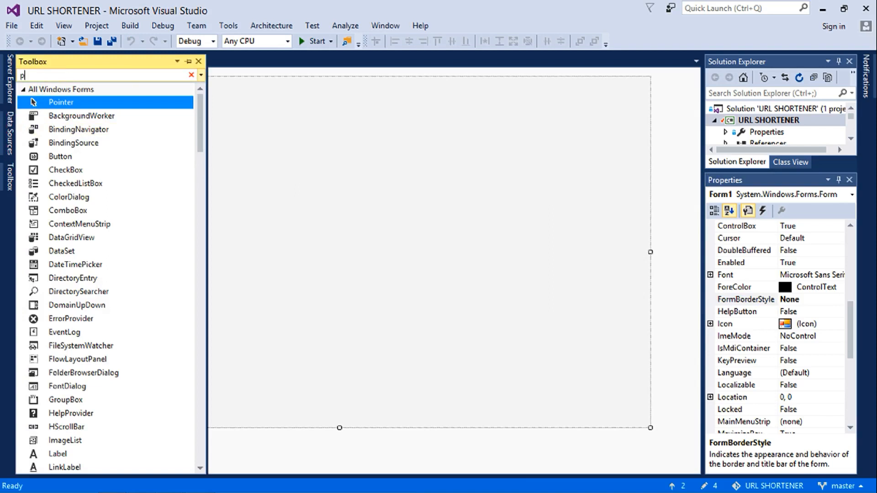
type("an")
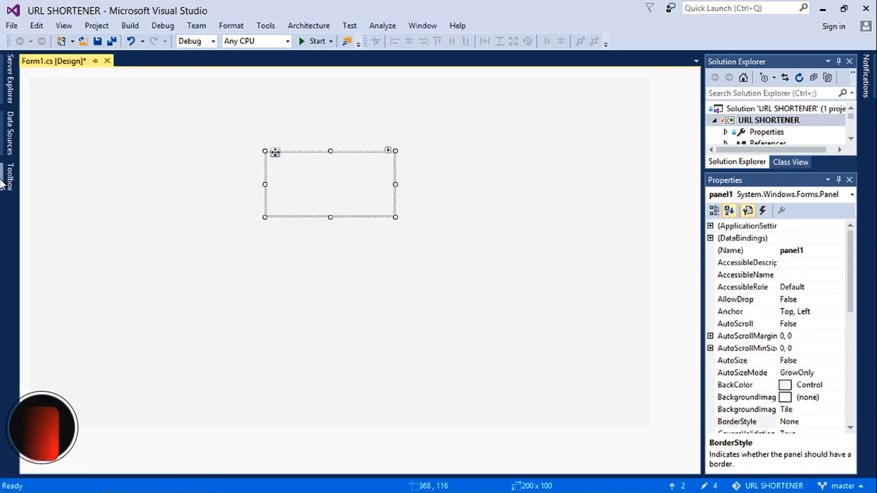
left_click(8, 179)
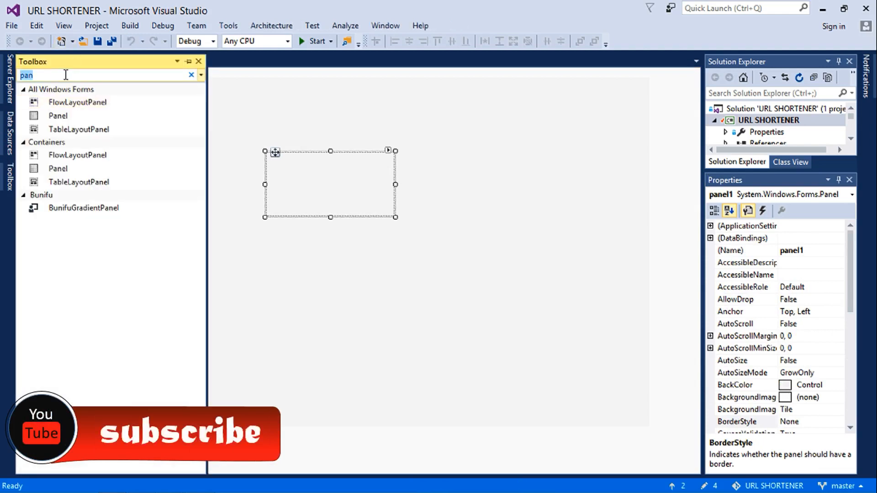
type("lab")
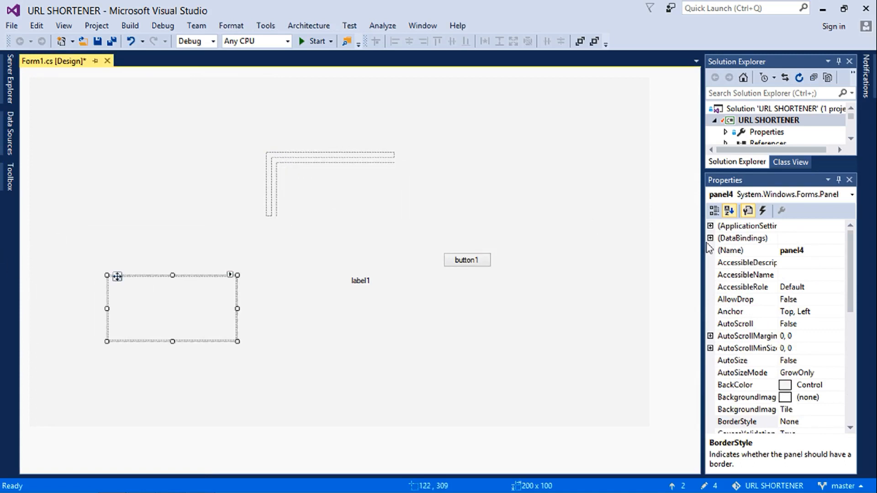
Dock the first panel across the top of the form after trying and undoing left docking
left_click(745, 421)
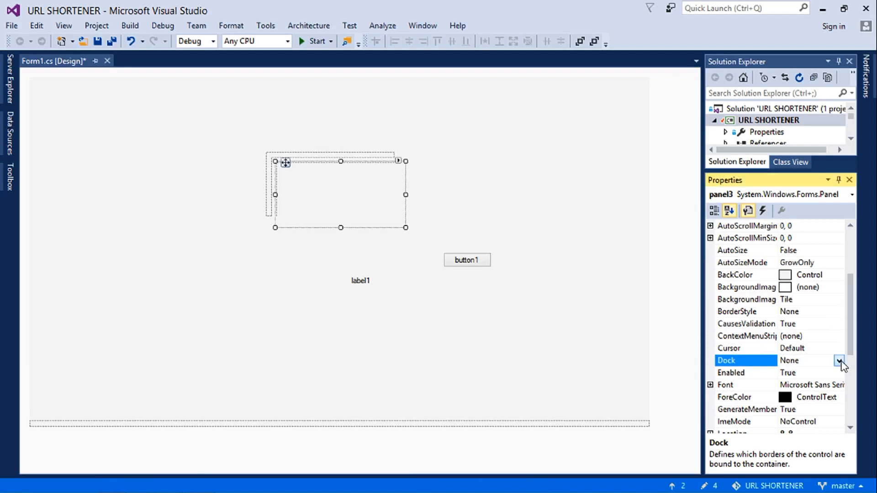
left_click(838, 360)
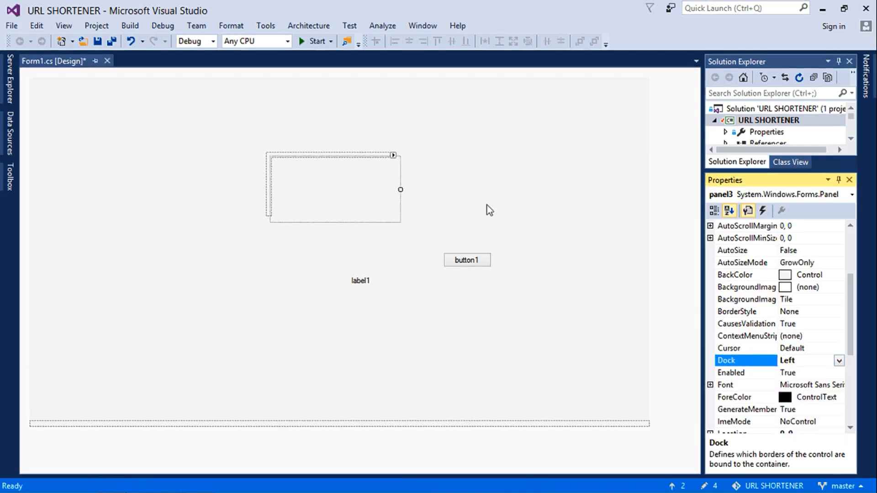
left_click(812, 360)
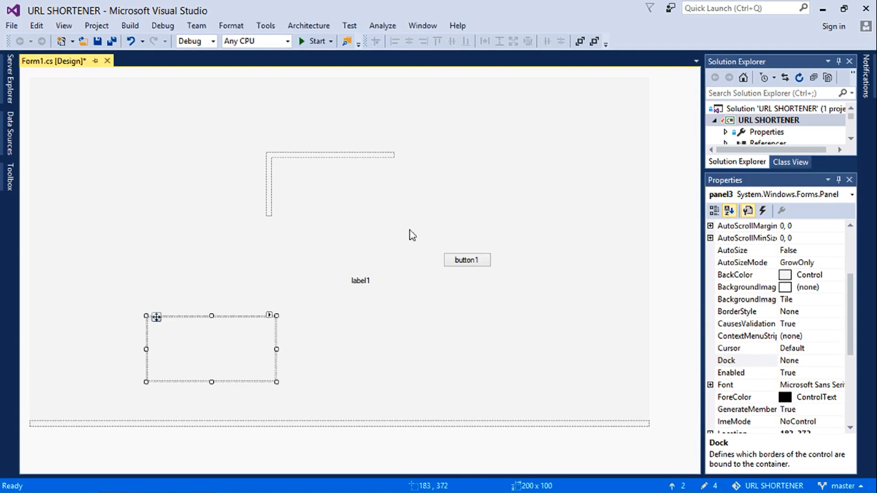
mouse_move(844, 370)
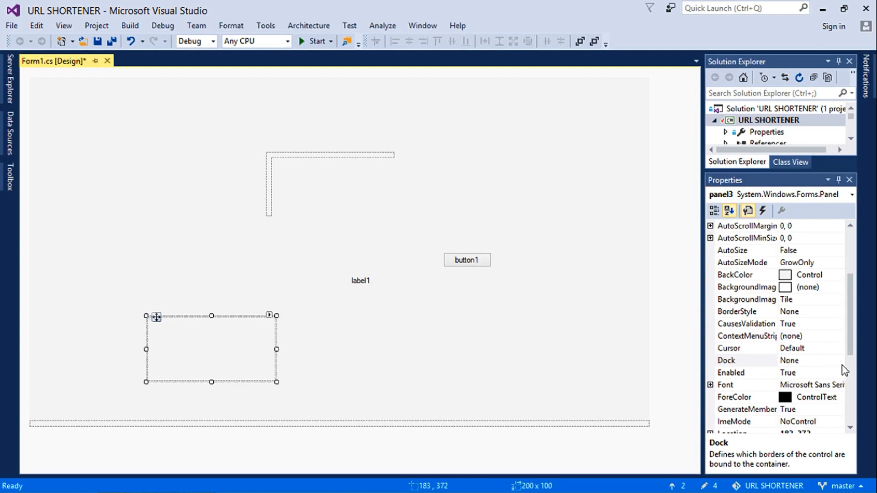
left_click(811, 360)
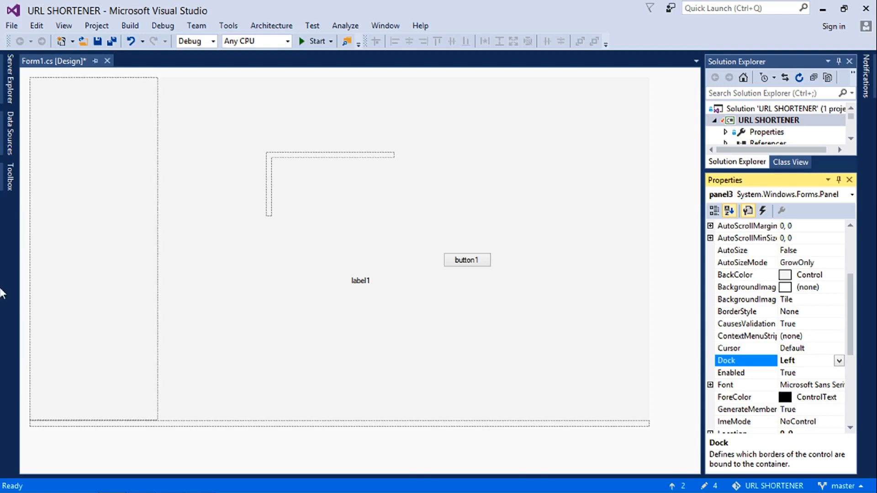
left_click(94, 249)
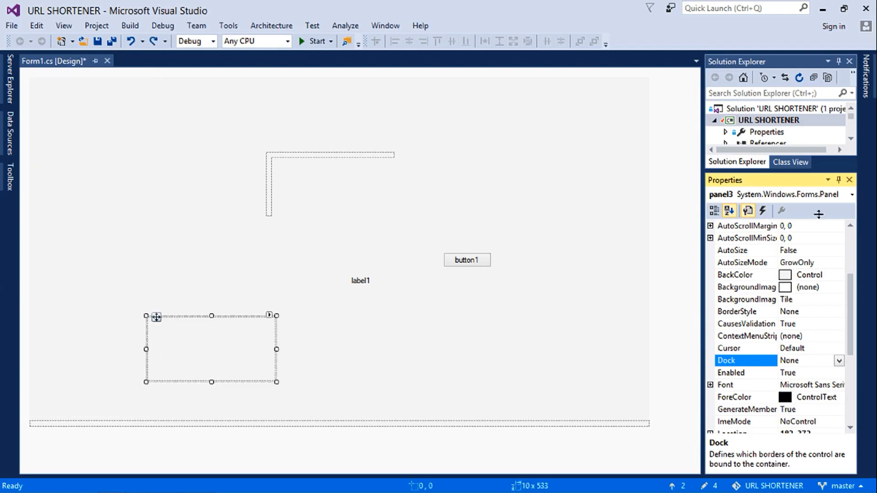
left_click(838, 360)
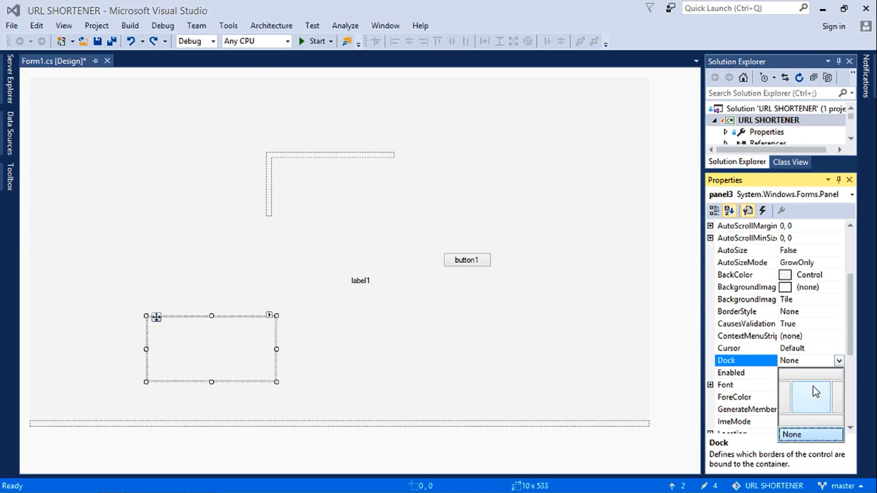
left_click(811, 392)
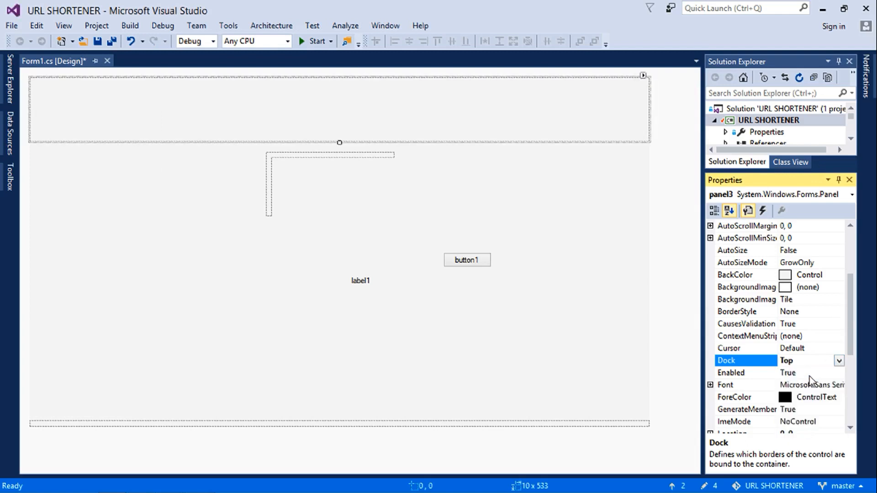
mouse_move(340, 140)
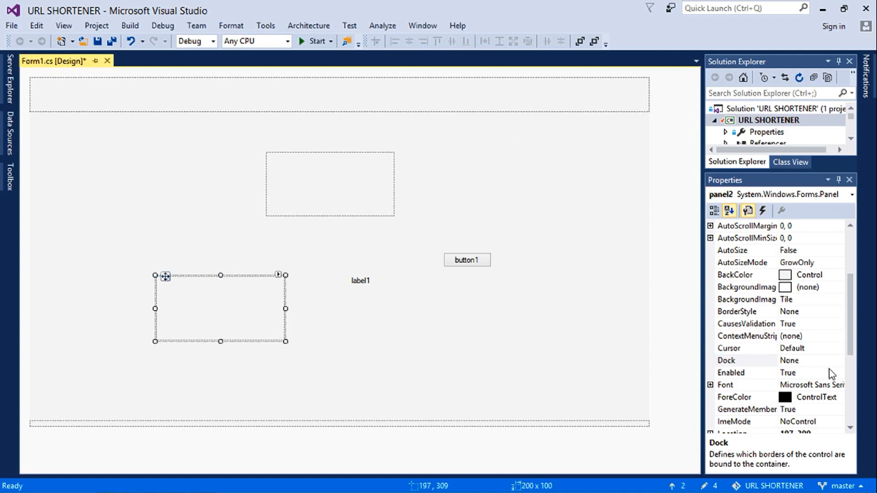
Dock a second panel down the left edge and a third along the right, narrowed to a thin strip
left_click(838, 360)
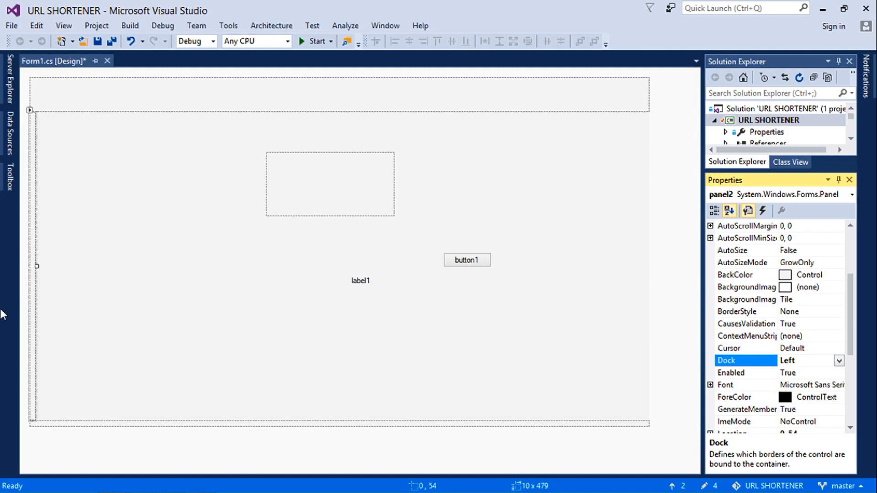
left_click(330, 184)
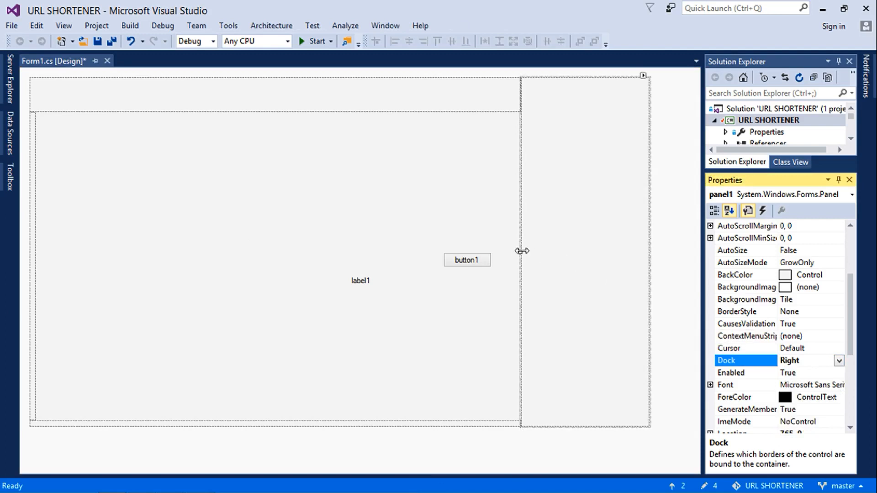
left_click_drag(521, 250, 632, 263)
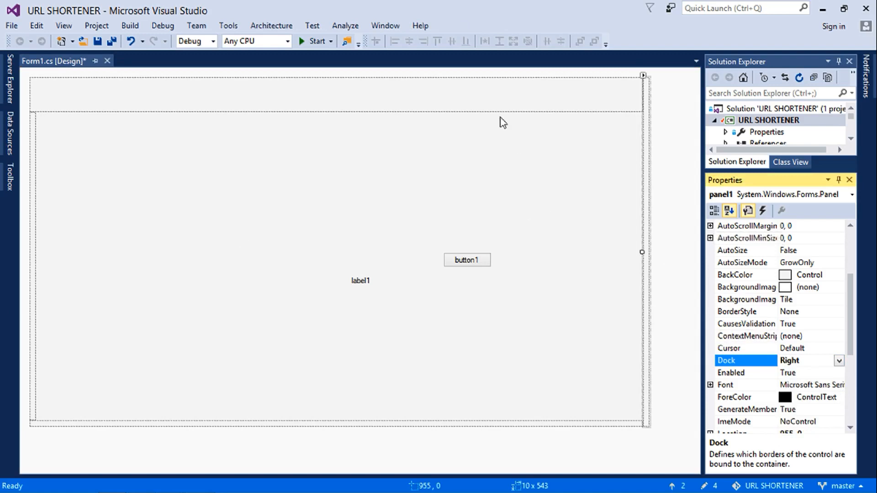
left_click(811, 360)
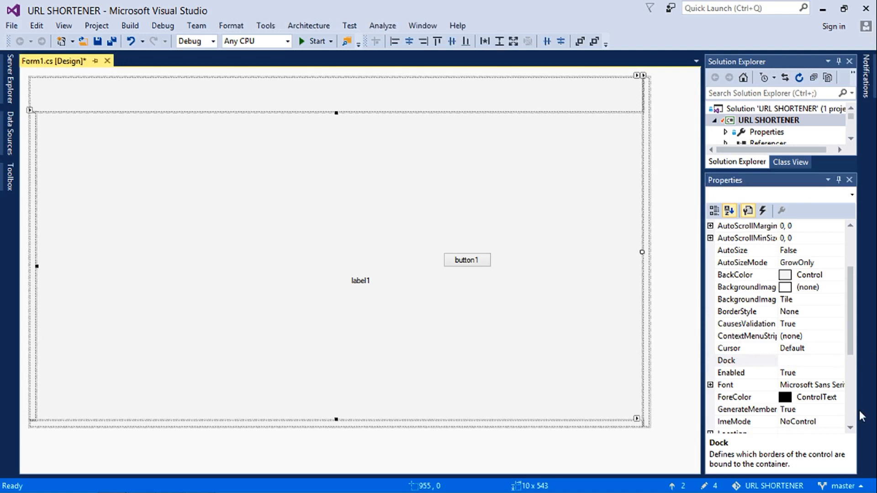
Set the docked frame panels' BackColor to DarkSlateGray
scroll("down", 3)
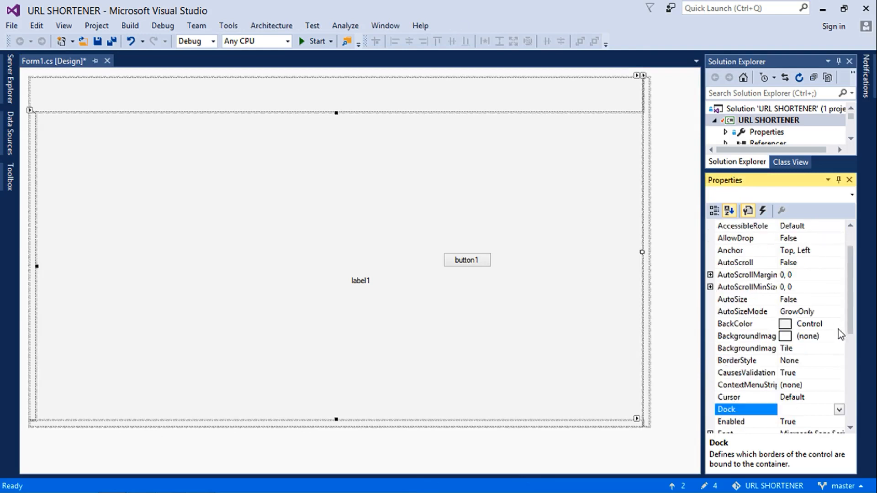
left_click(839, 324)
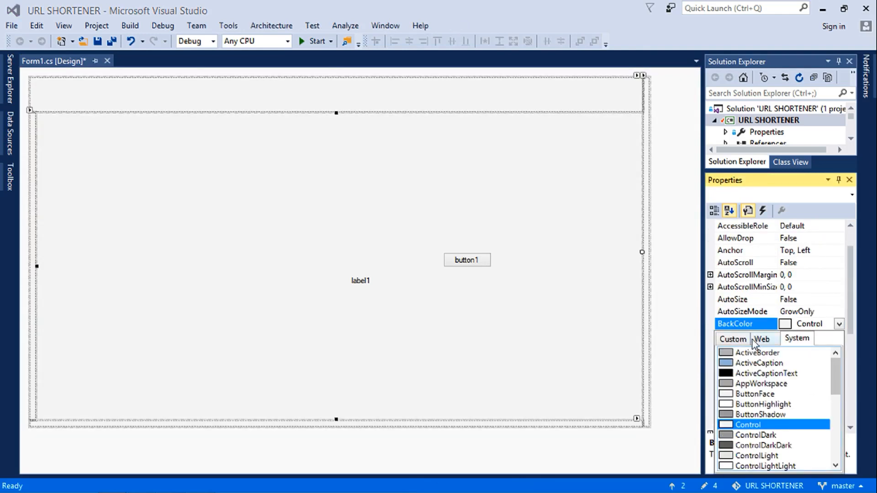
left_click(761, 338)
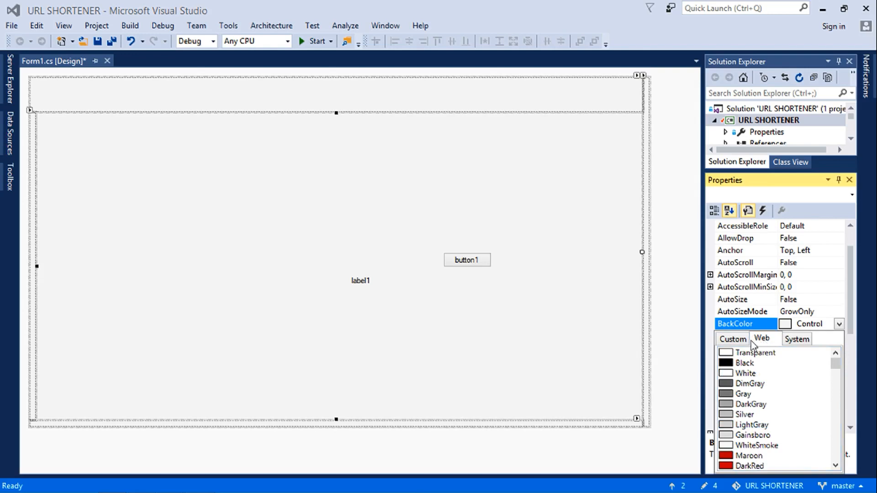
left_click(732, 338)
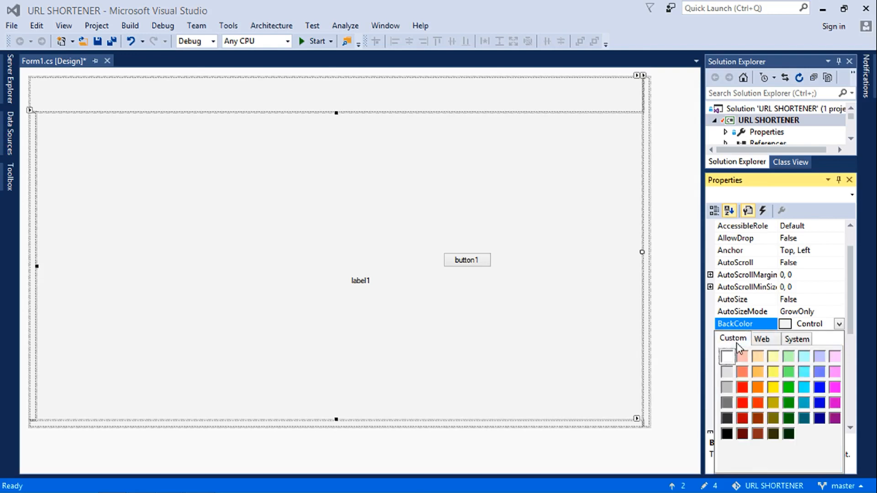
left_click(839, 323)
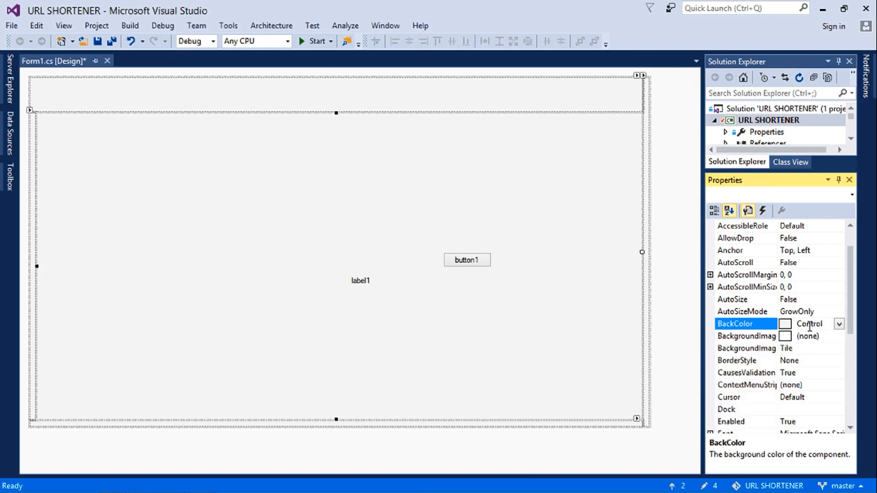
type("darks")
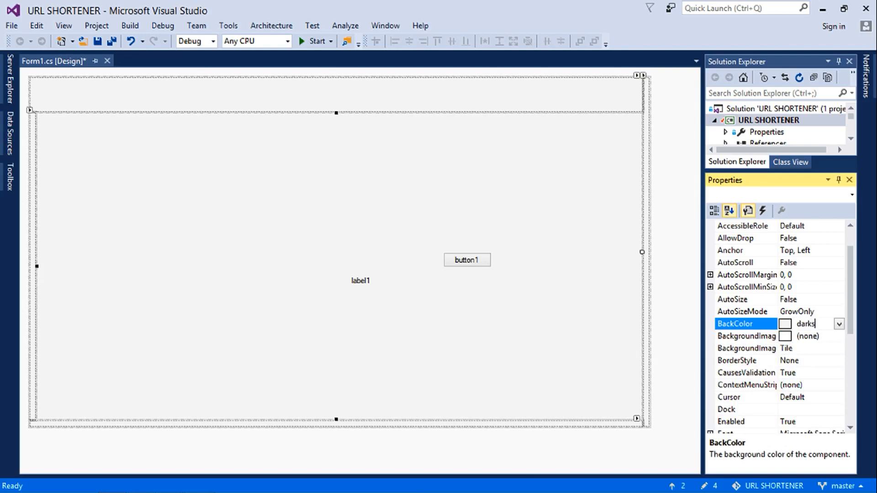
type("larkslategray")
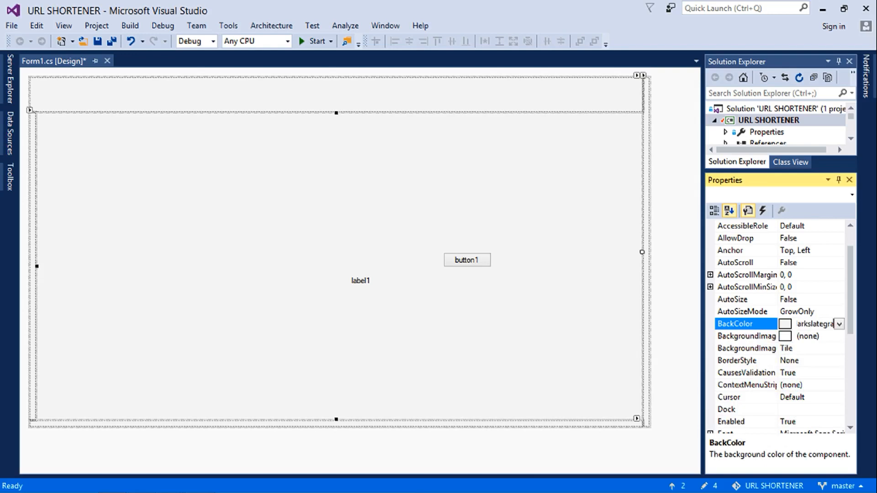
left_click(838, 323)
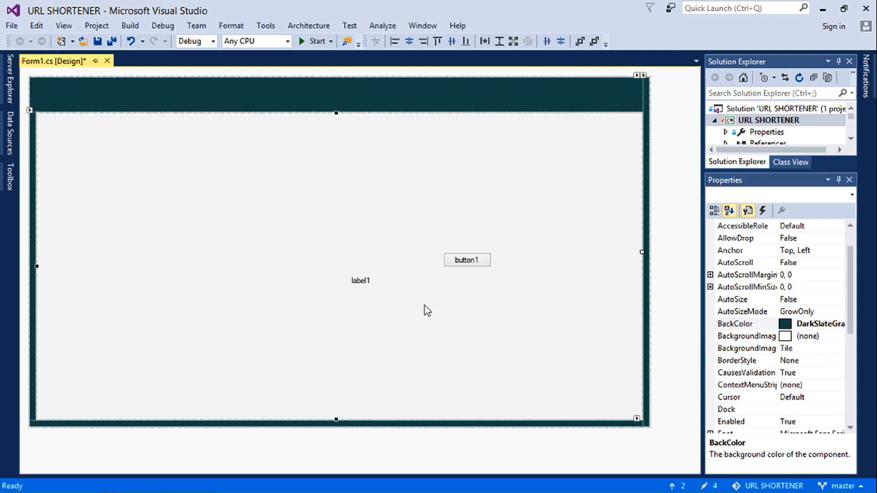
Move button1 into the top-right of the dark header bar
left_click(467, 260)
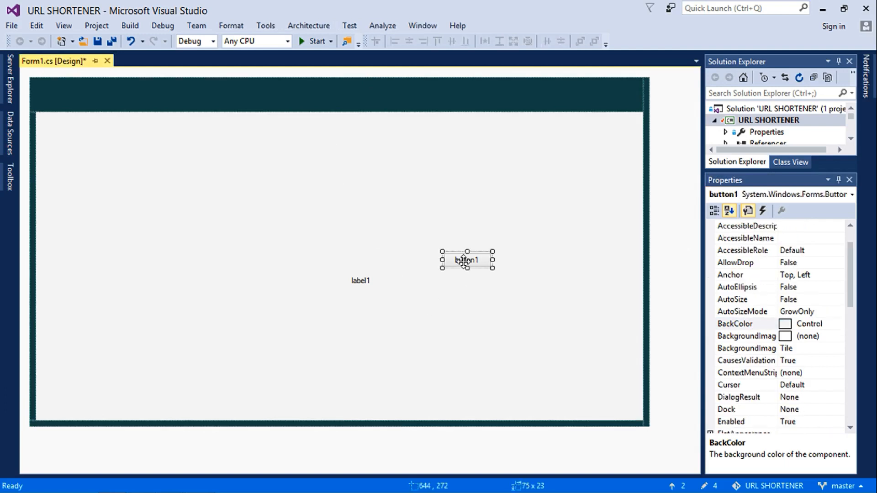
left_click_drag(467, 260, 593, 84)
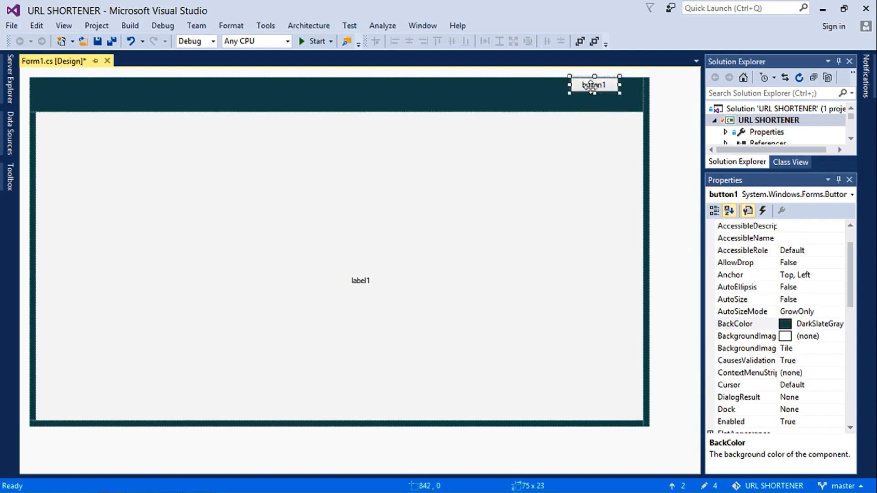
Fit button1 into the header's top-right corner, rename it btn_Close and clear its Text
left_click_drag(619, 91, 632, 110)
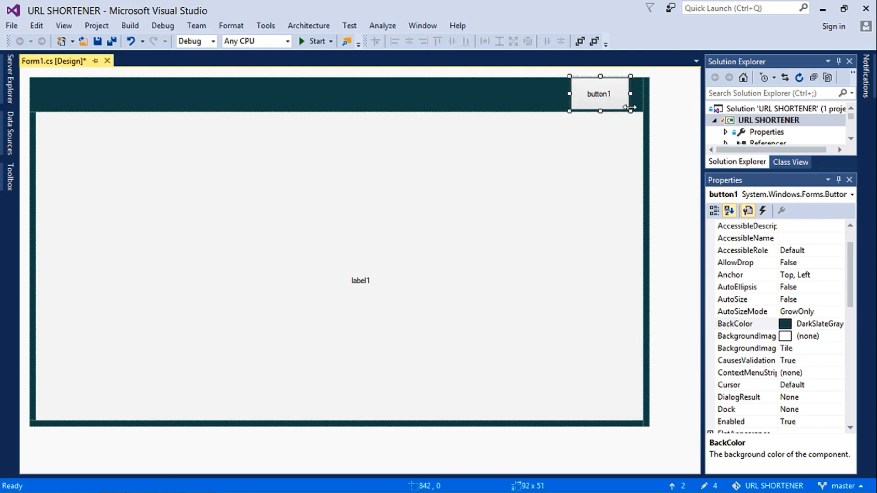
left_click_drag(600, 93, 610, 93)
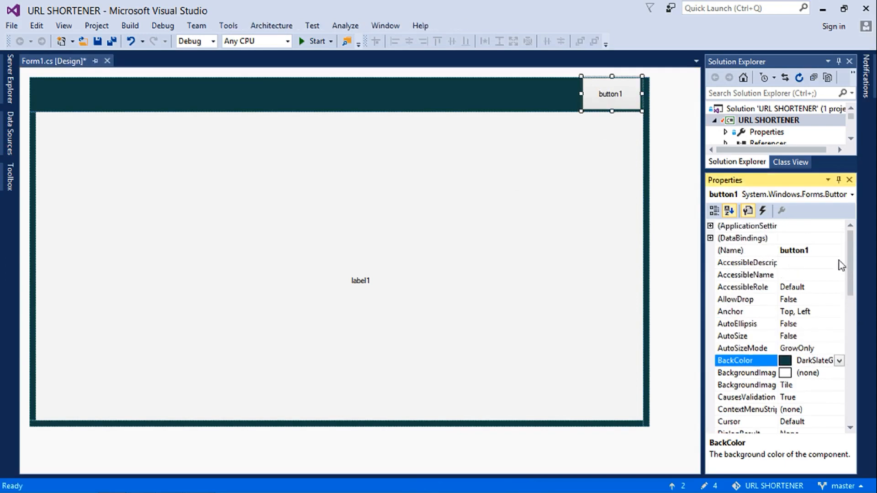
left_click(806, 250)
type("btn_Close")
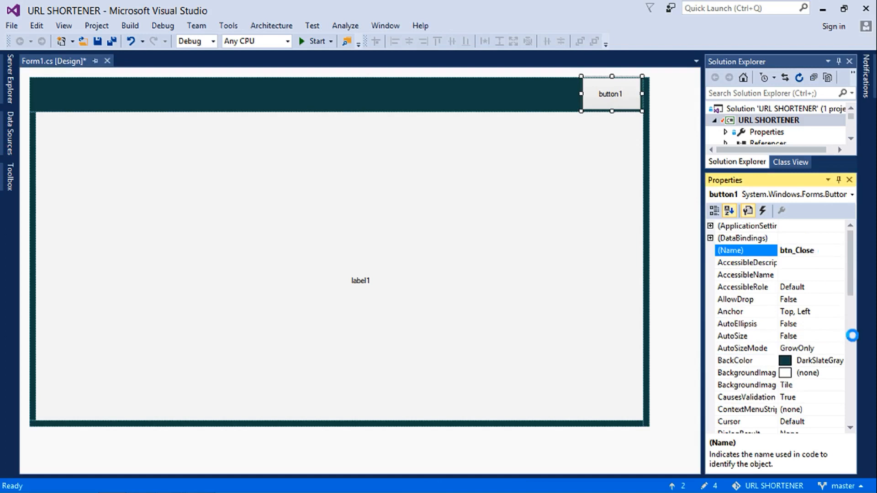
scroll("down", 3)
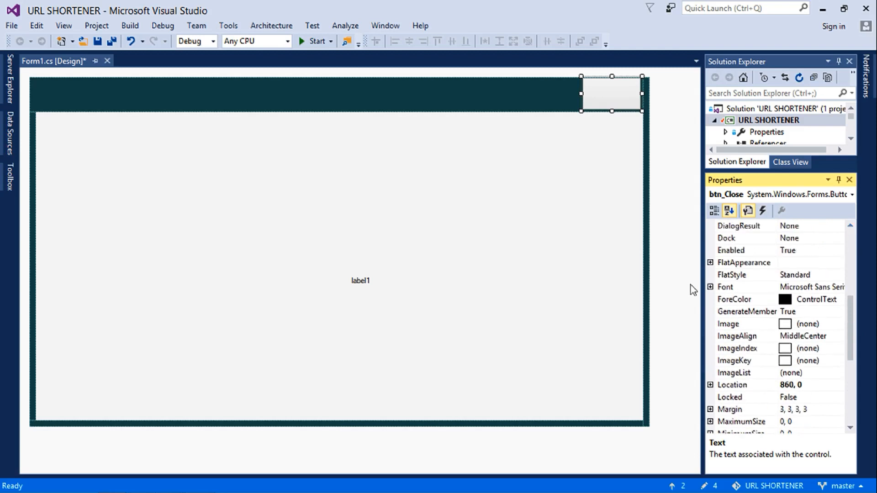
Give btn_Close FlatStyle Flat with BorderSize 0 and bring up its Image resource picker
left_click(710, 262)
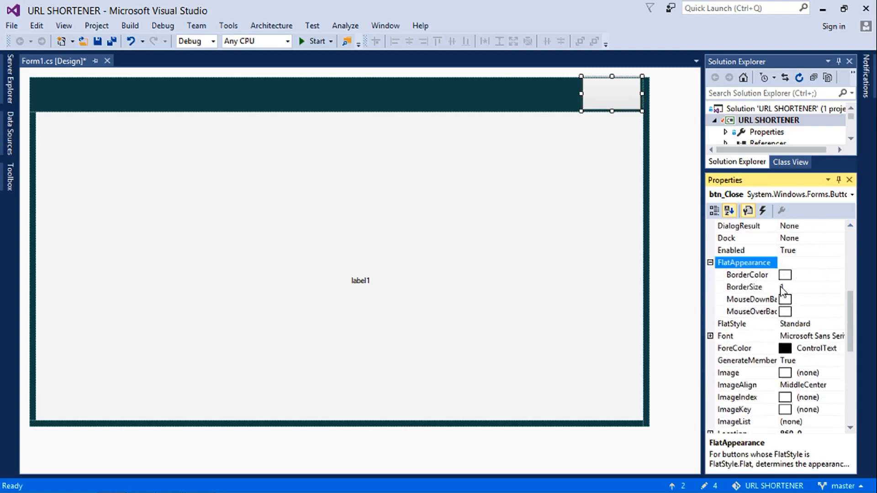
left_click(744, 287)
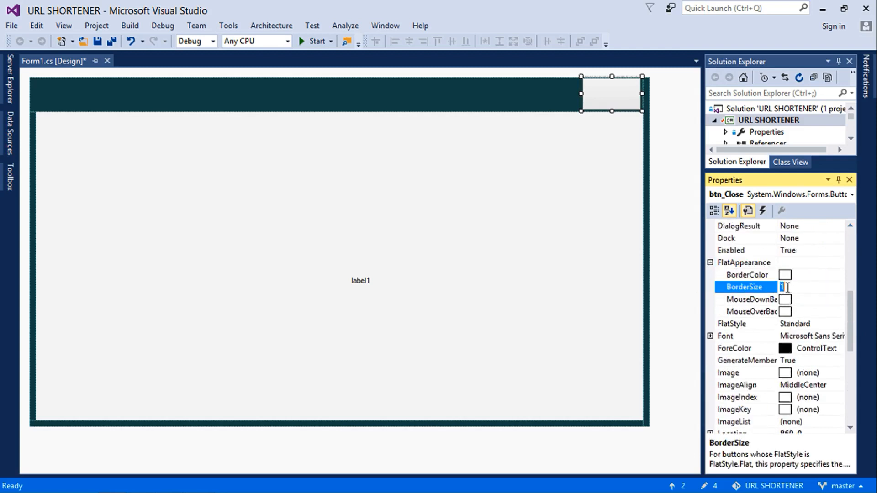
type("0")
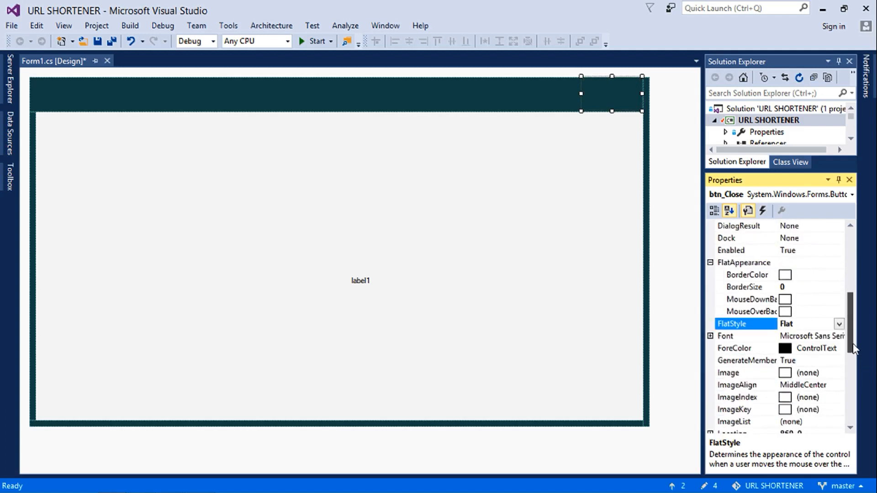
scroll("down", 3)
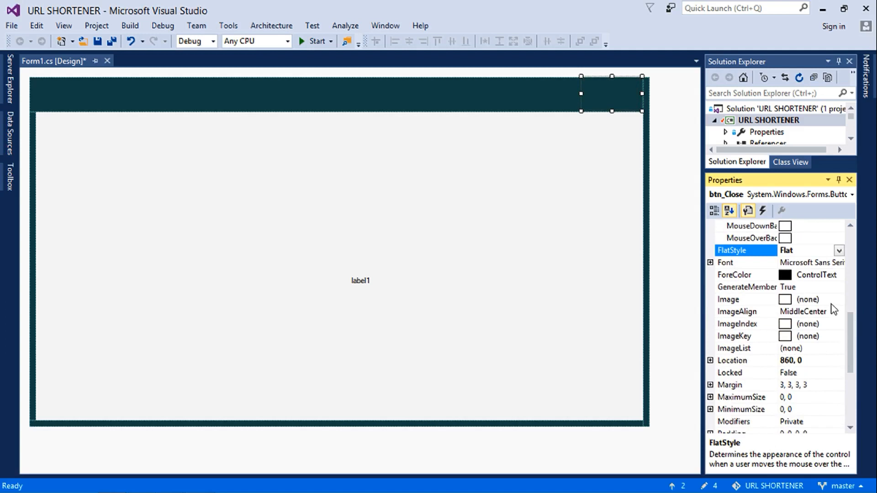
left_click(786, 300)
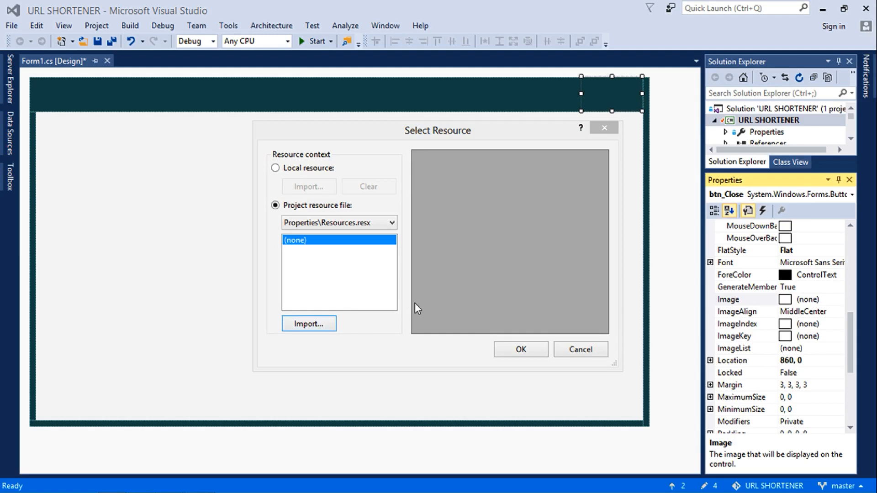
Import the close1 icon into resources and set it as the white X image on btn_Close
left_click(308, 324)
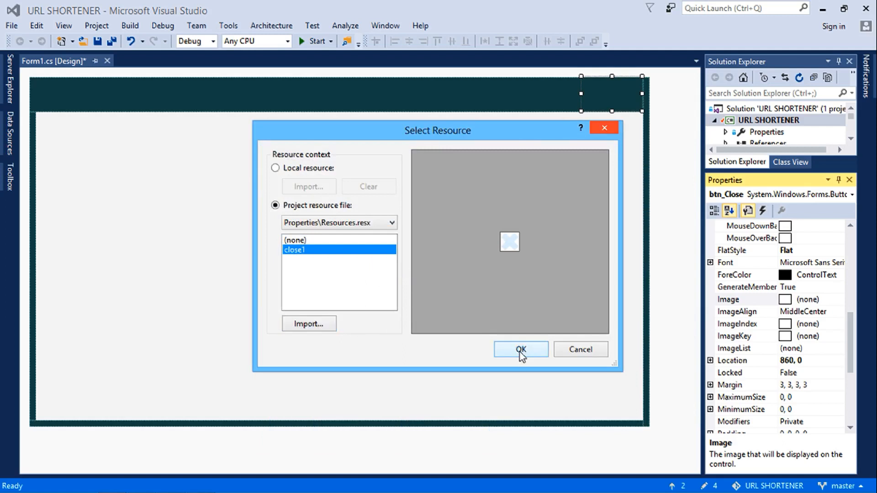
left_click(520, 349)
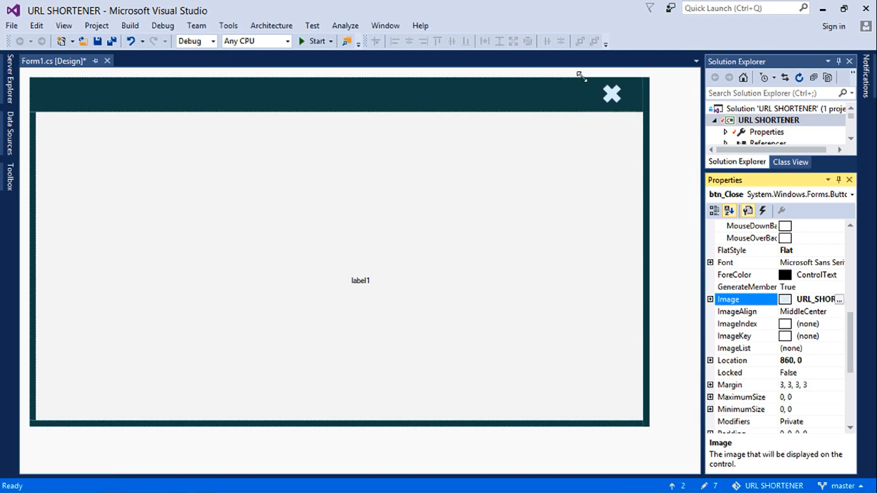
left_click(611, 93)
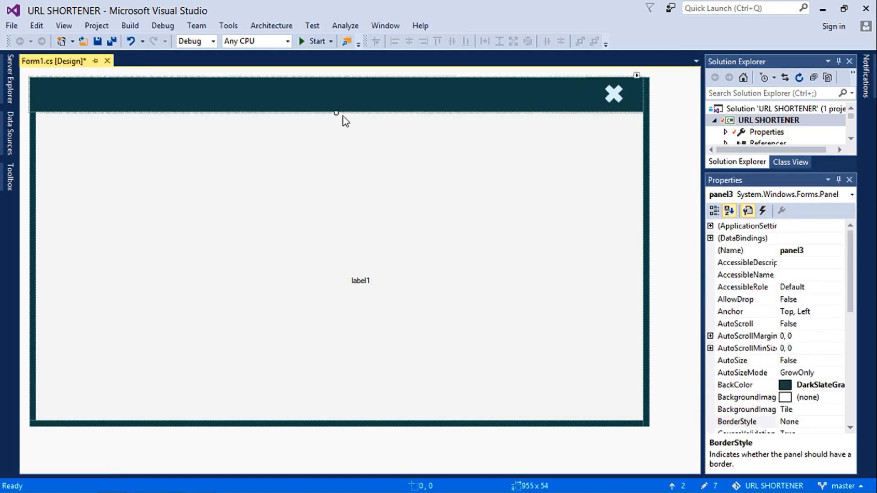
Trim the header bar's height slightly, reposition btn_Close, and set label1's Text to URL SHORTENER
left_click_drag(335, 113, 335, 109)
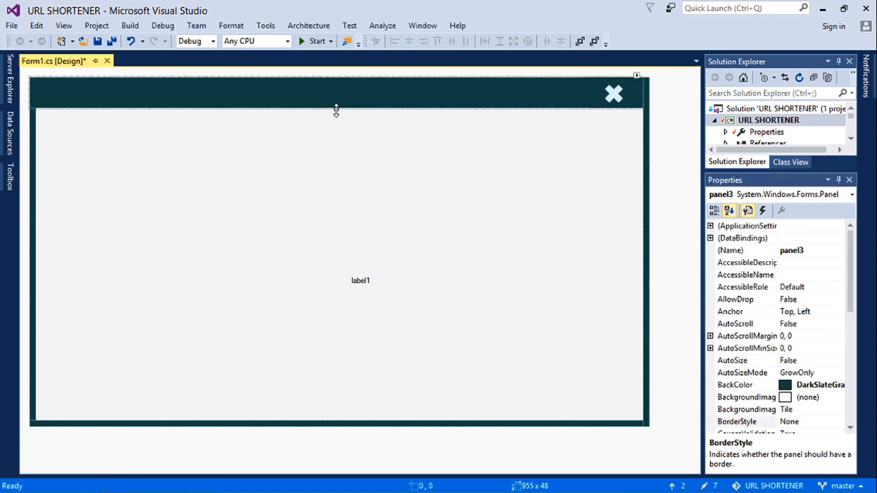
left_click_drag(335, 106, 336, 112)
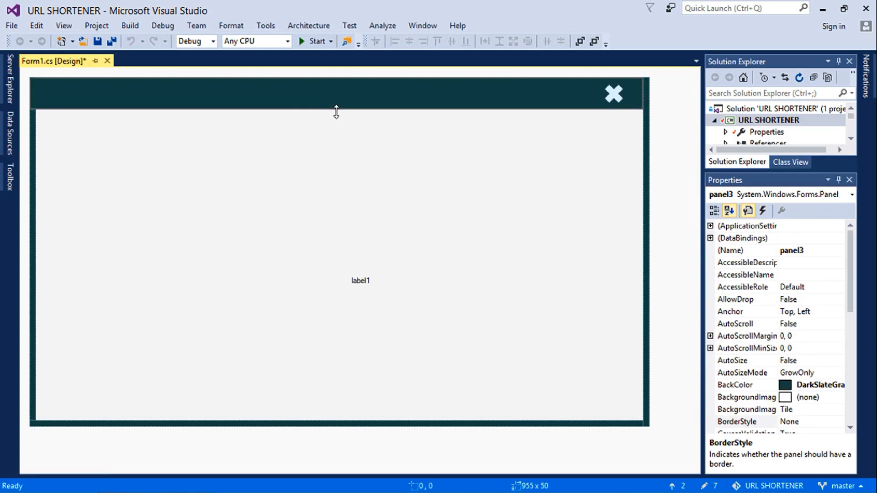
left_click(613, 93)
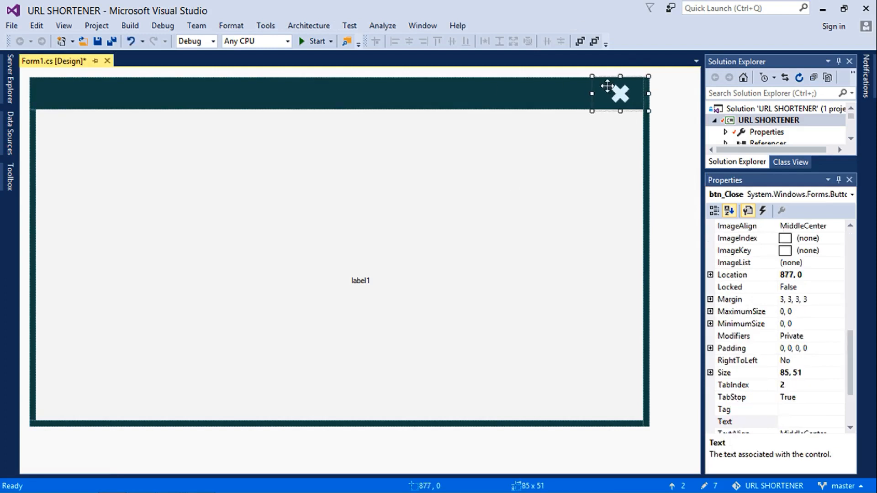
left_click(360, 280)
type("RL SHORTENER")
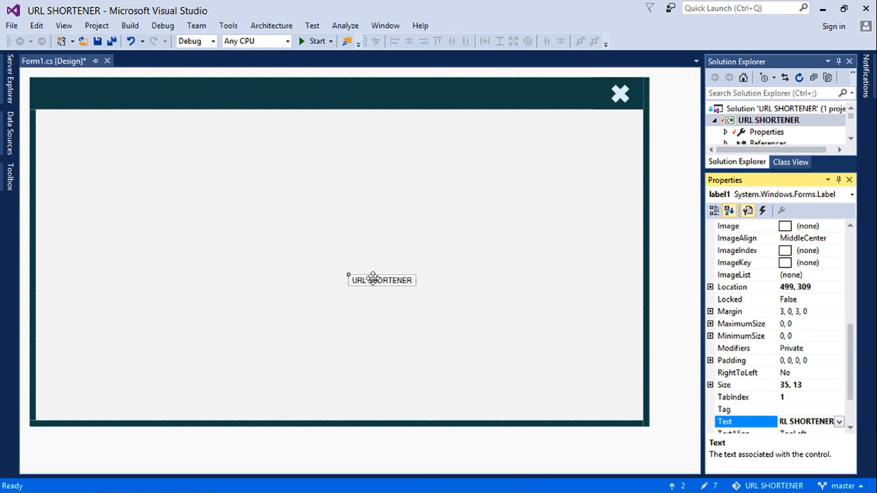
Move the URL SHORTENER label into the header's top-left and make its ForeColor White
left_click_drag(381, 280, 84, 94)
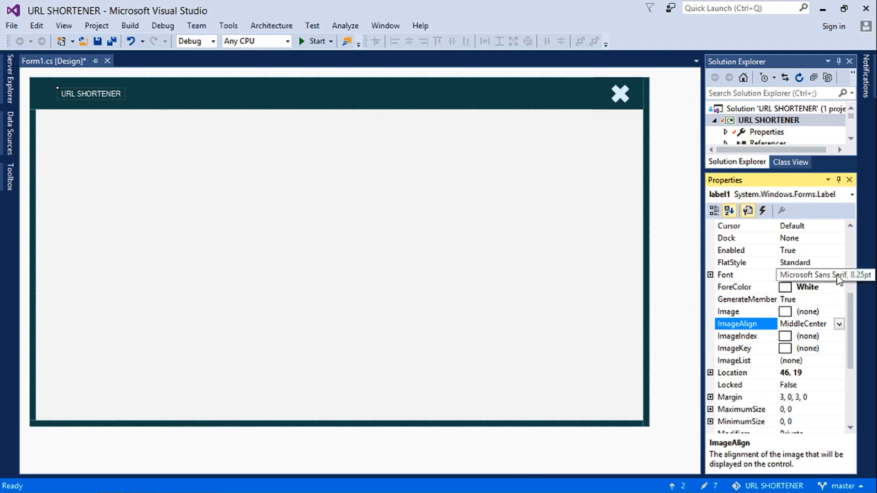
left_click(738, 275)
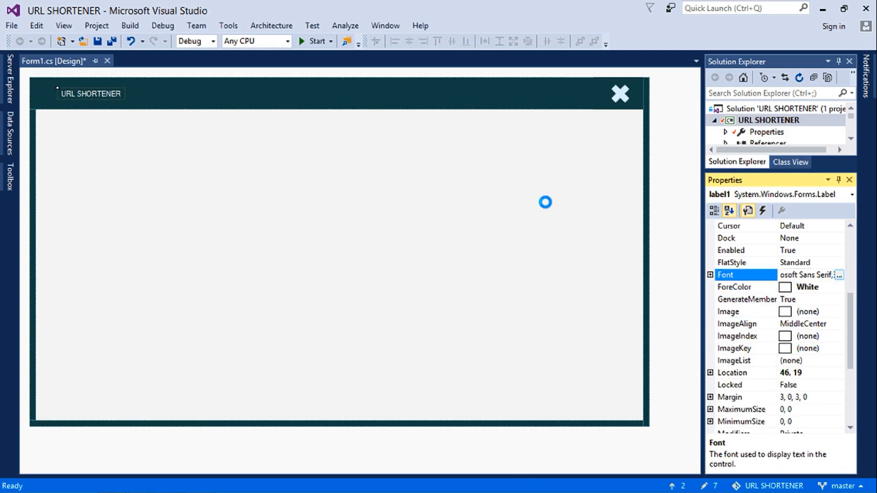
Try the Forte font on the URL SHORTENER title first
left_click(838, 275)
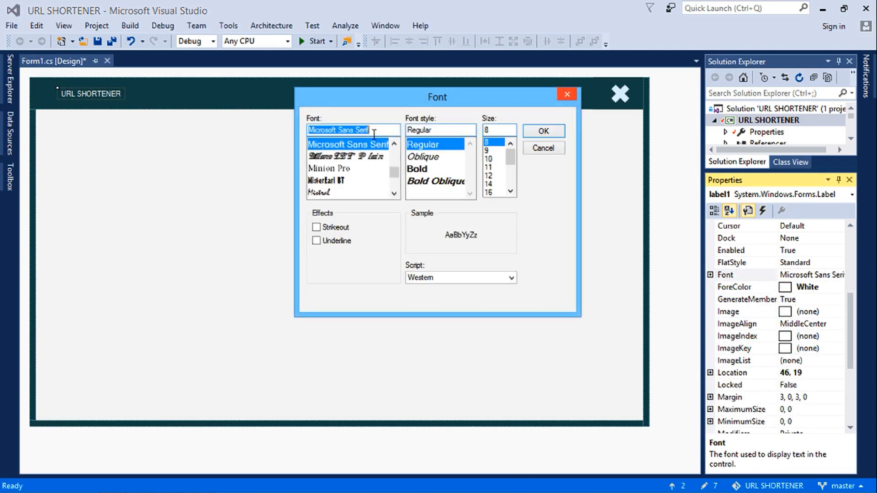
type("FOR")
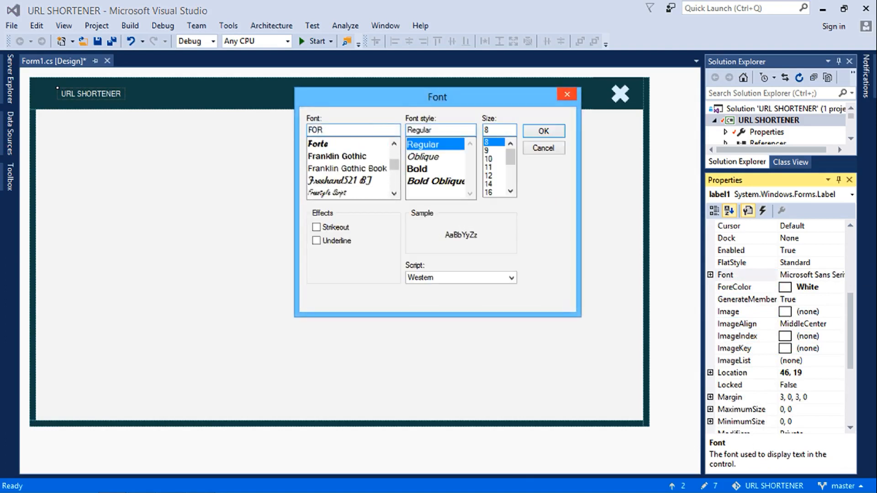
left_click(317, 143)
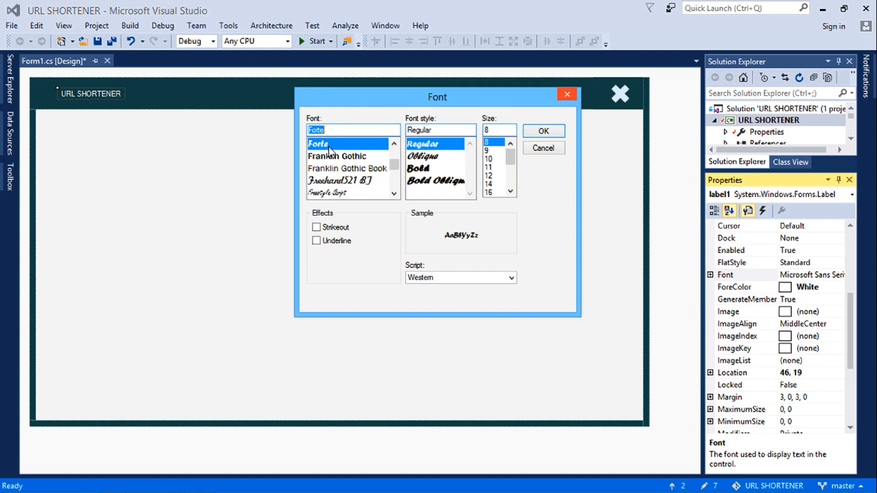
left_click(542, 131)
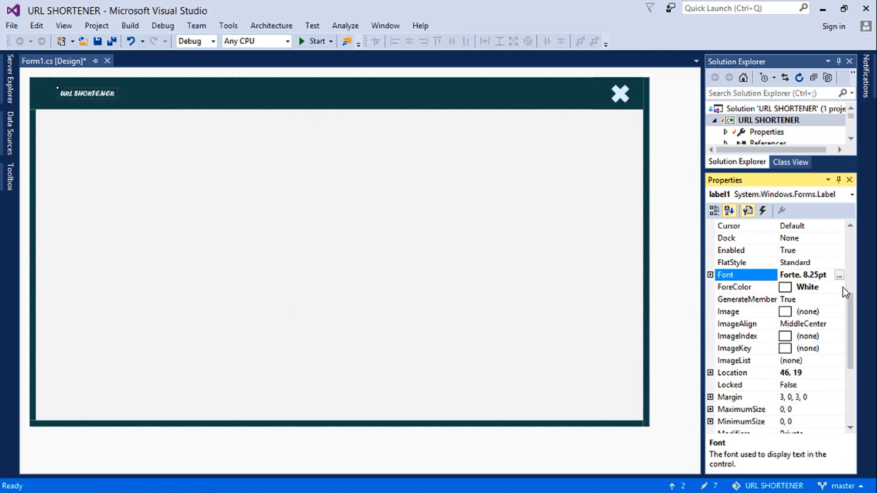
Set the title font to Franklin Gothic Cond Medium at size 16
left_click(838, 275)
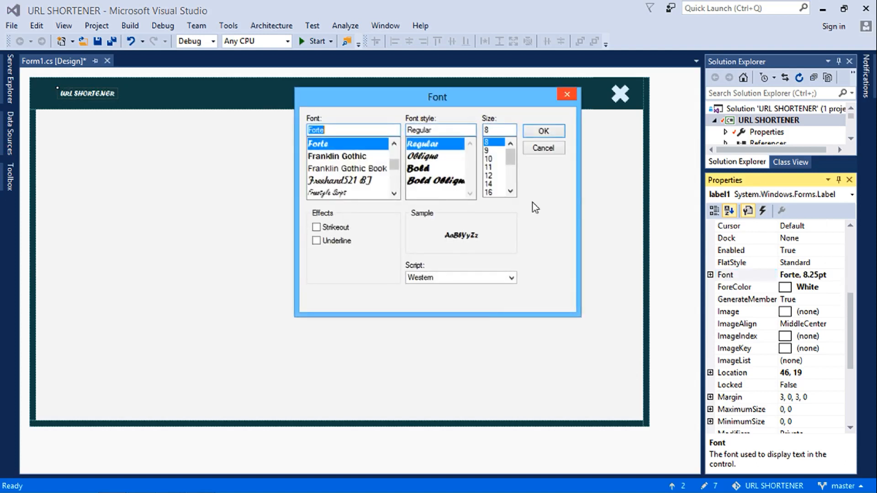
left_click(337, 156)
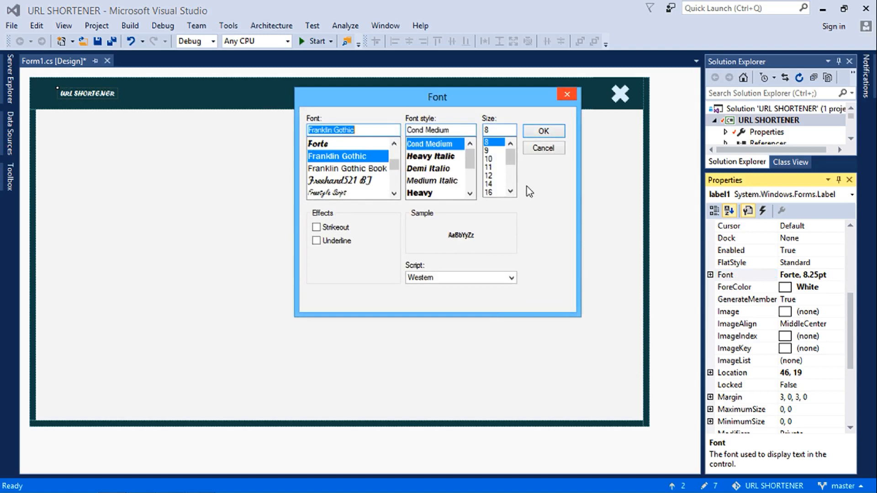
left_click(489, 193)
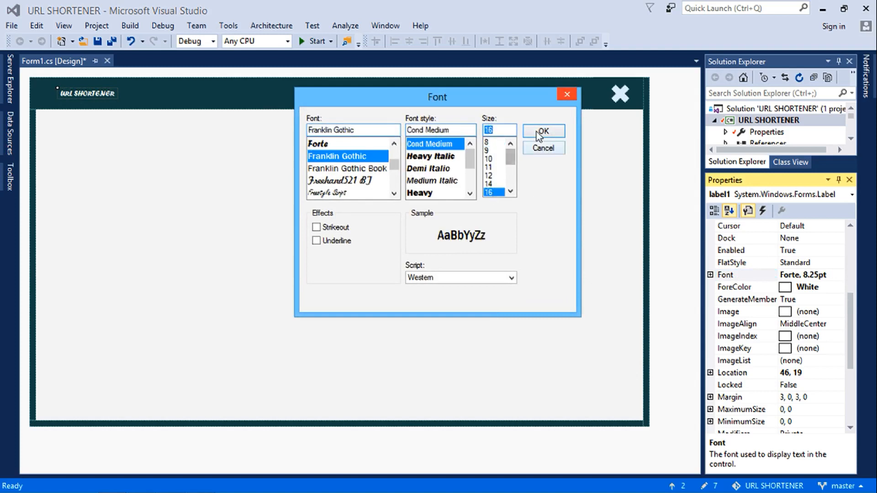
left_click(542, 131)
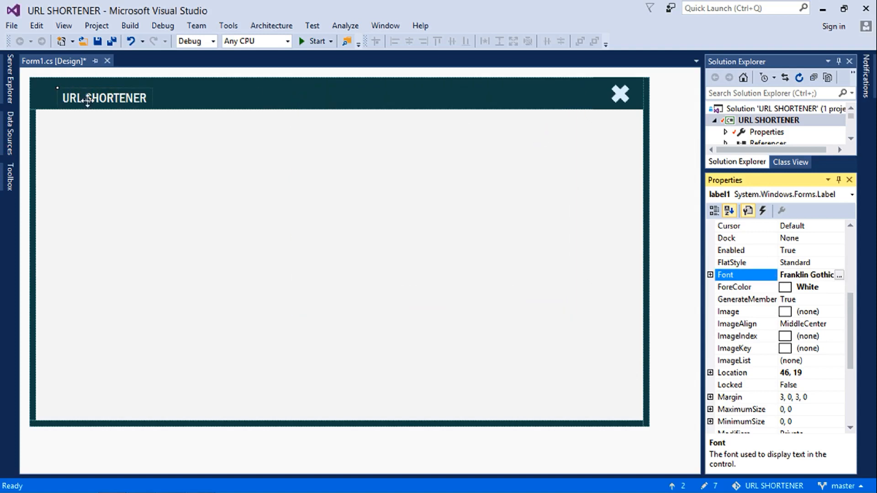
Move the title toward the header's top-left corner, around location 25, 13
left_click_drag(104, 97, 95, 102)
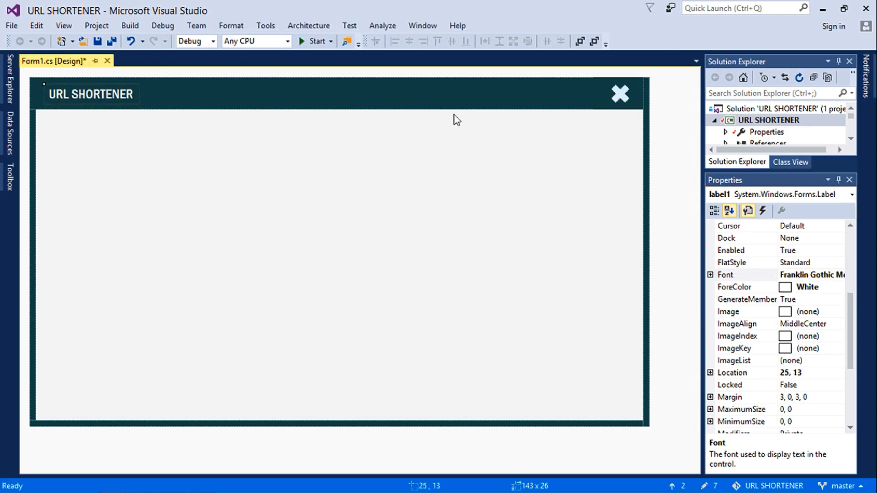
mouse_move(863, 304)
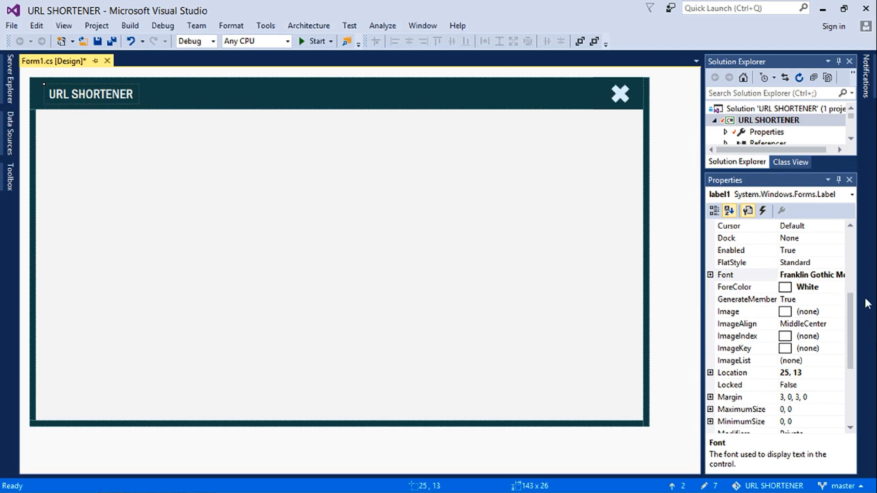
left_click(729, 211)
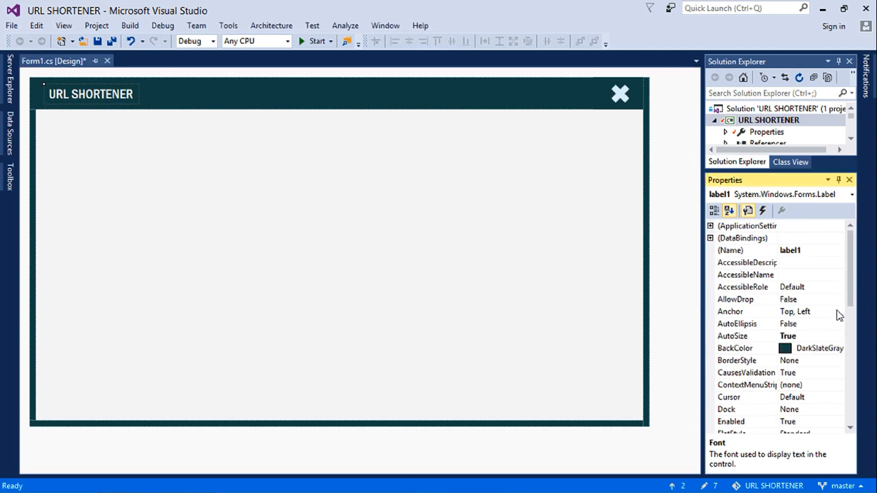
Anchor btn_Close to the Top, Right edges of the form
left_click(746, 312)
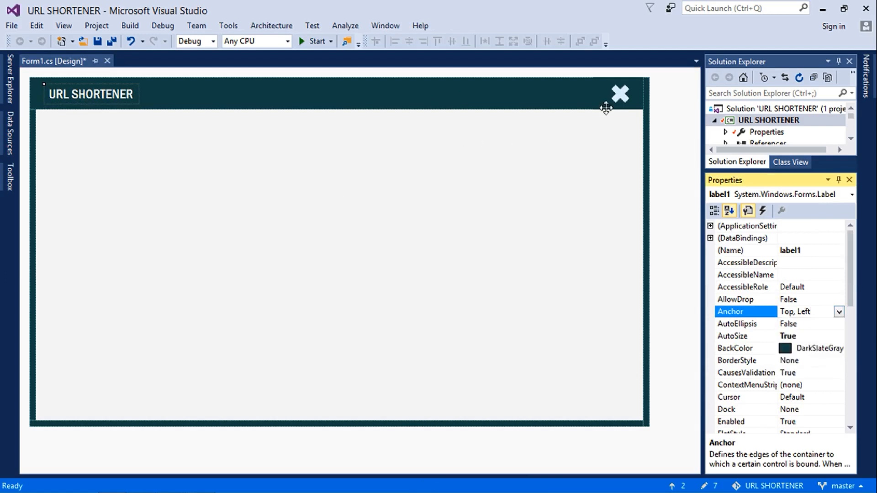
left_click(620, 93)
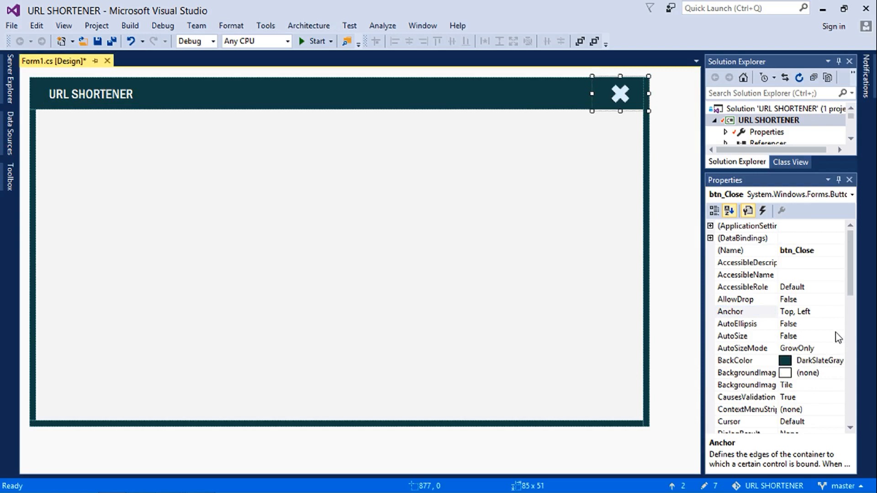
left_click(837, 312)
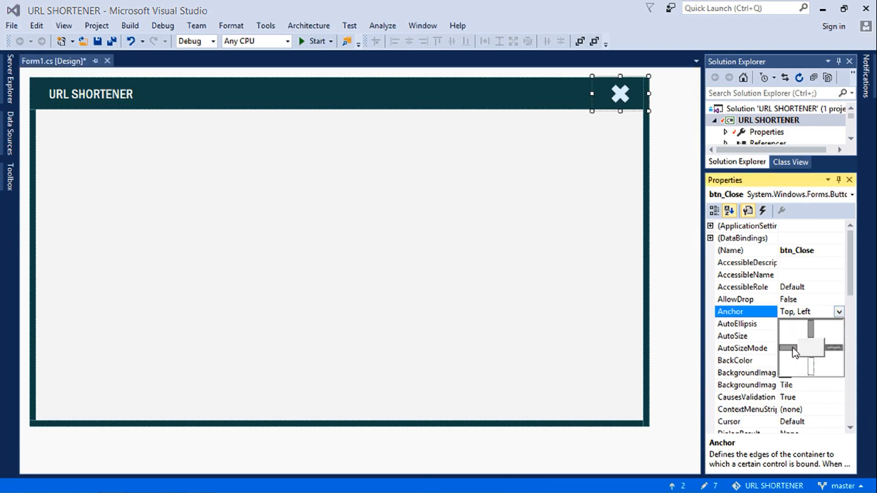
left_click(833, 347)
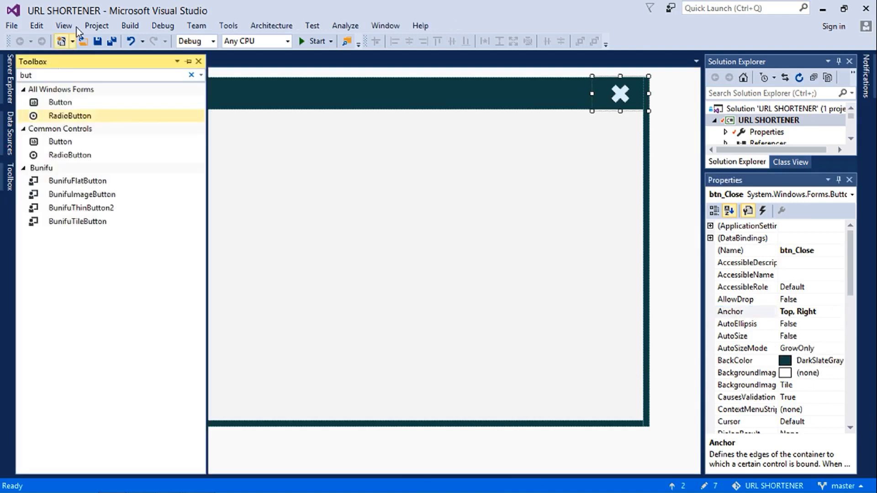
Find the WebBrowser control in the Toolbox and add it docked to Fill the form body
type("WE")
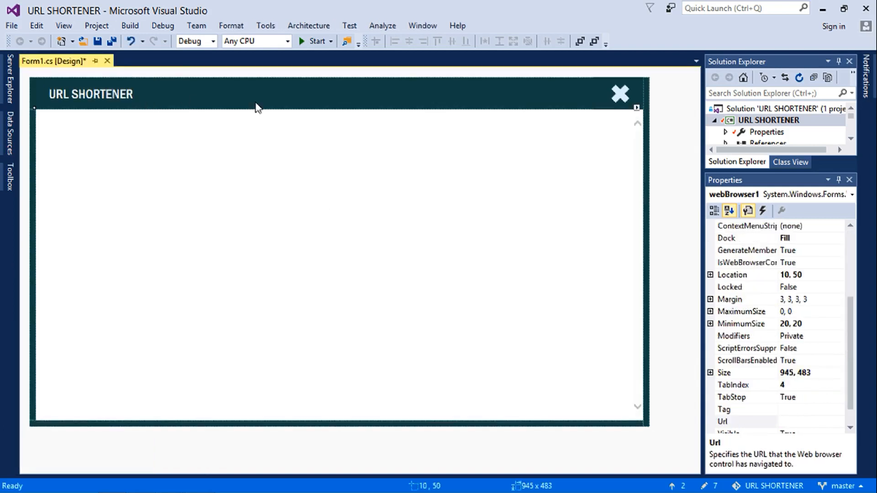
mouse_move(532, 180)
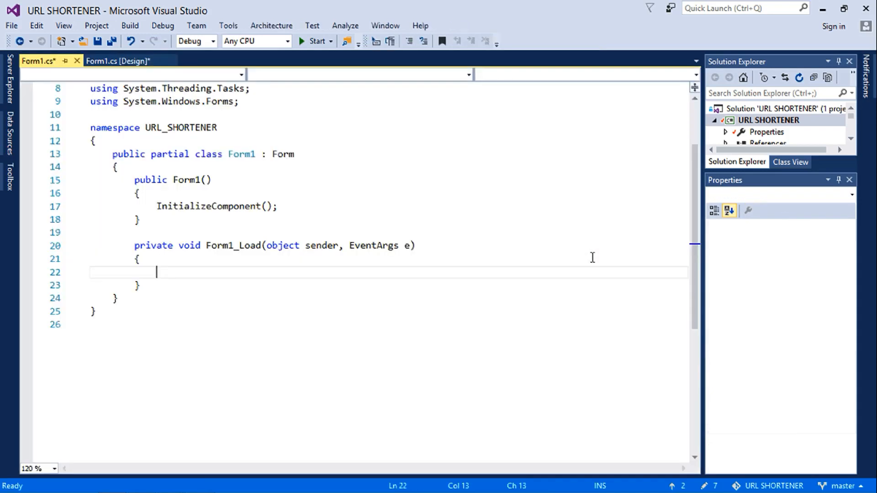
left_click(118, 61)
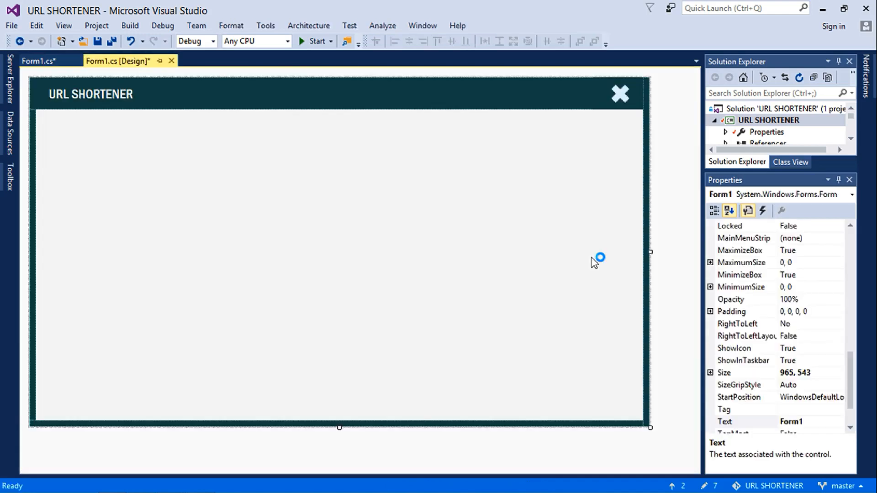
mouse_move(499, 252)
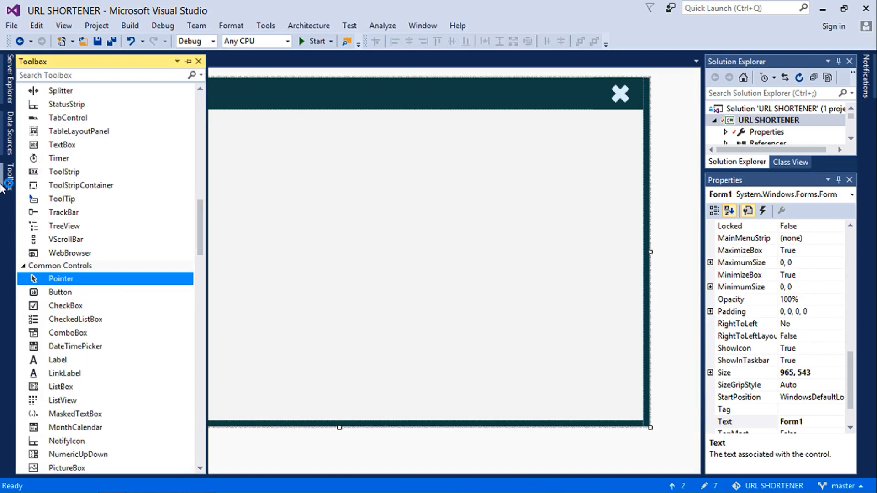
left_click(106, 75)
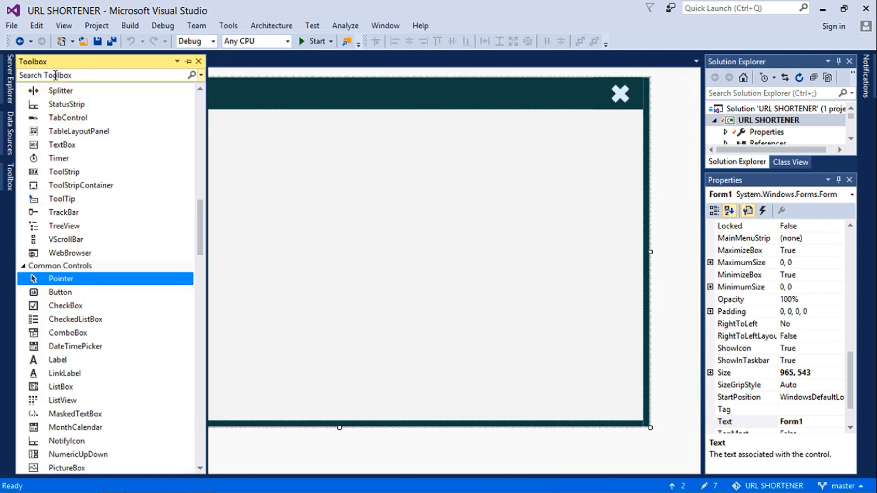
type("WE")
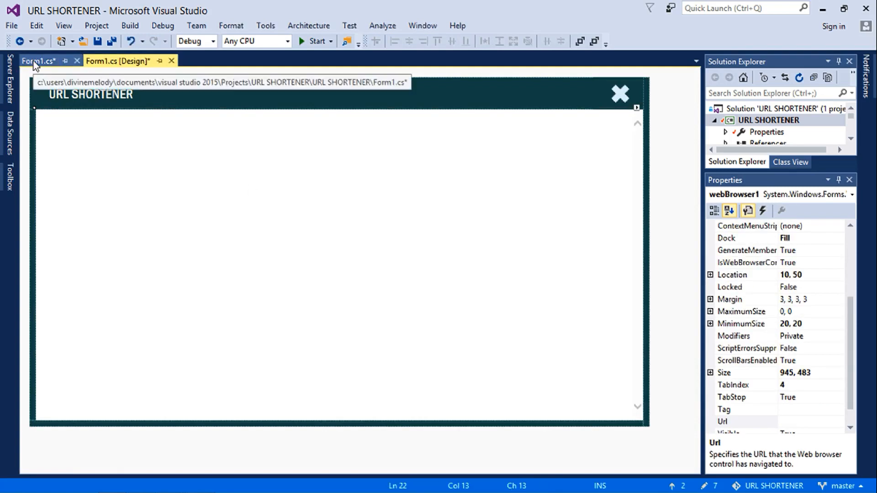
Write webBrowser1.Navigate("") inside Form1_Load with an empty address argument
left_click(35, 61)
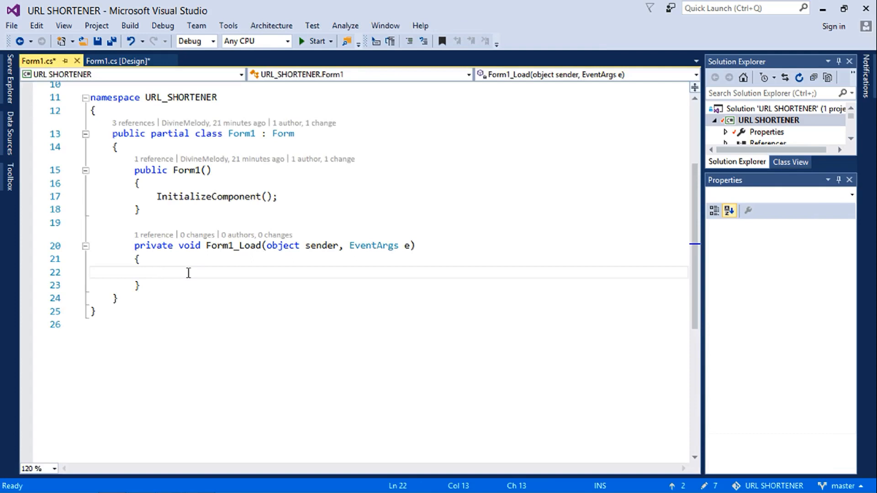
type("WEB")
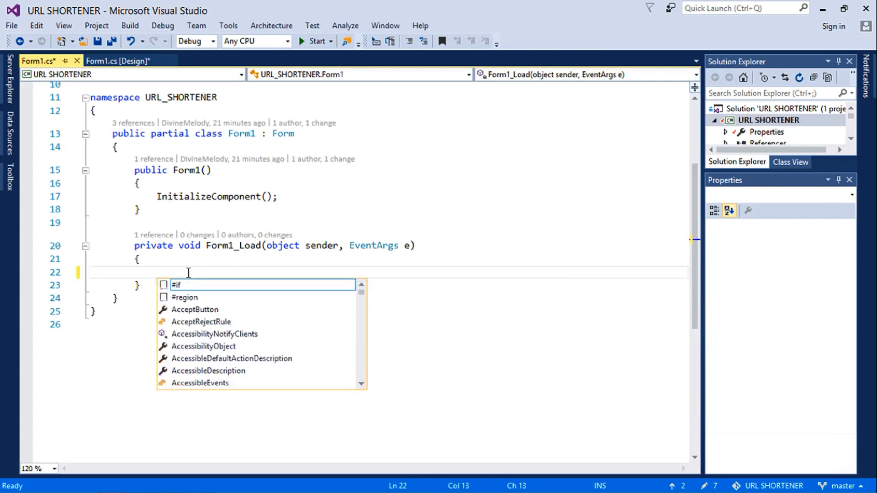
type("webBrowser1.Na")
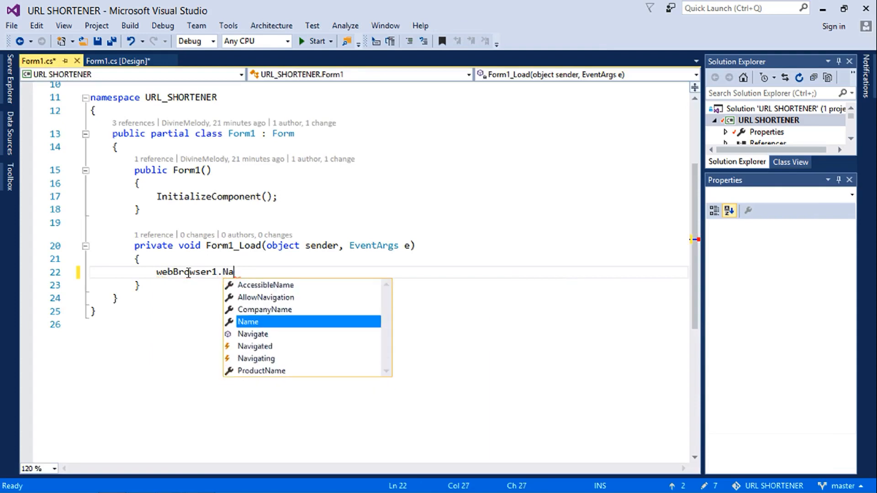
type("vigaate")
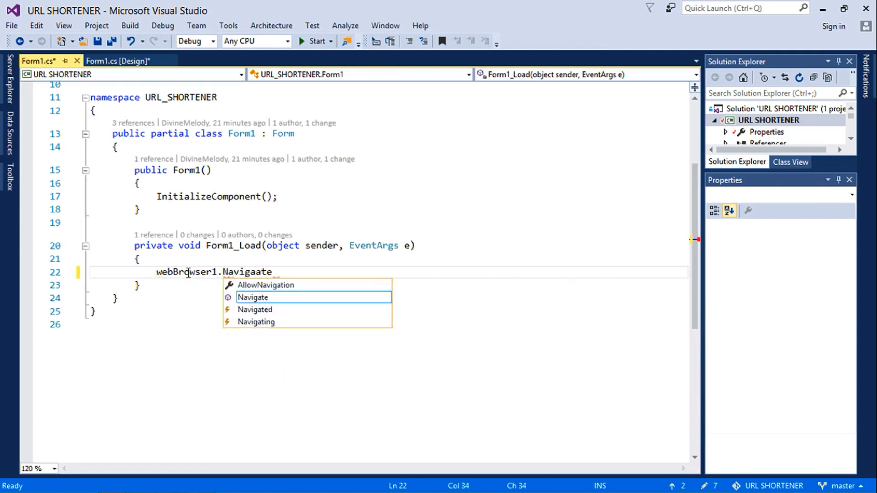
key("Backspace")
type("(")
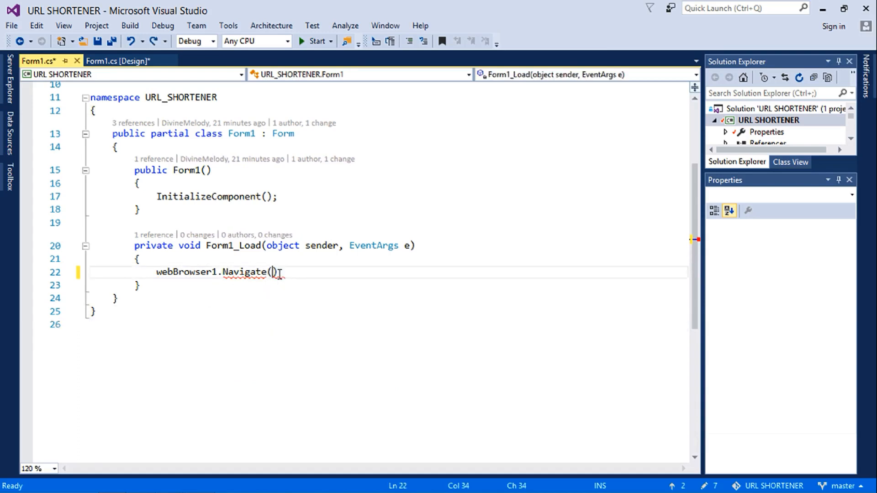
type(")")
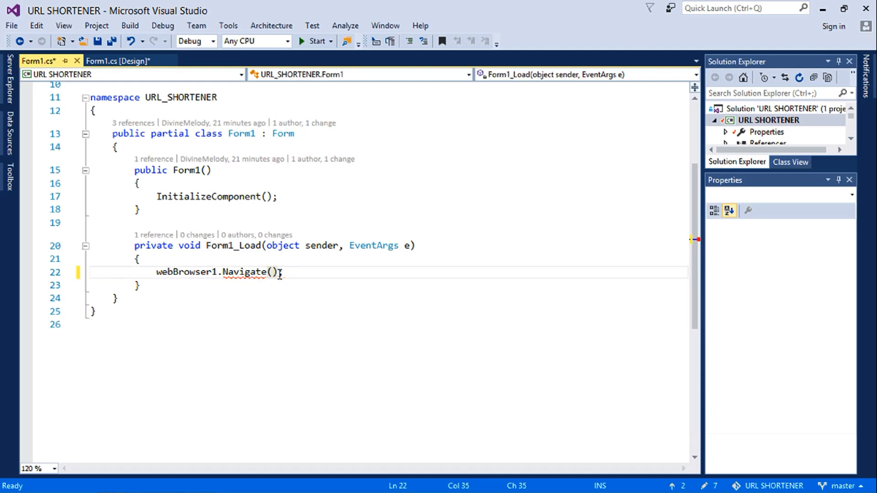
type("\"\"")
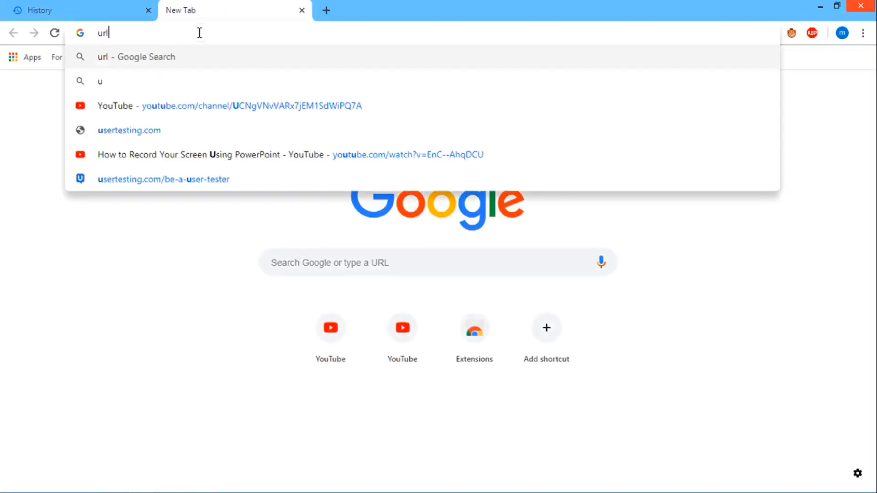
Search Google for 'url shortener' and open the Shrinx.it short URL result
type("shortener&oq=url+sho&aqs=chrome.0.35i39j69i57j0l4.2915j0j7&sourceid=chrome&ie=UTF-8")
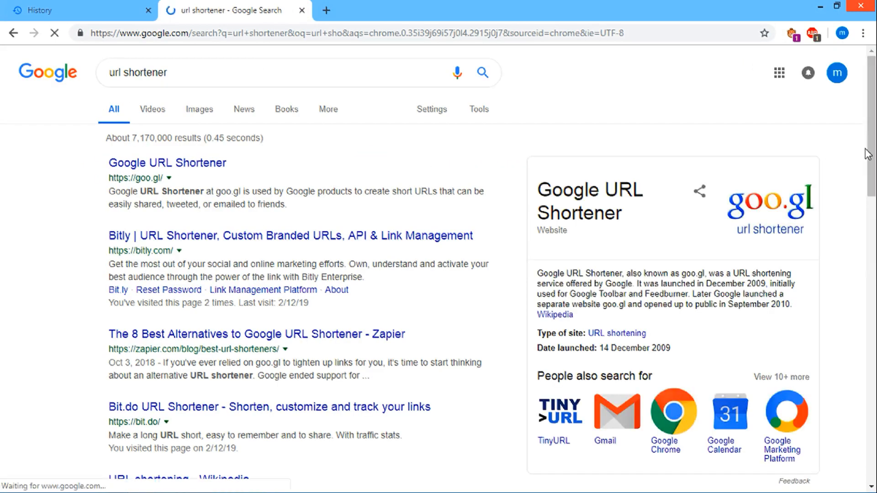
scroll("down", 3)
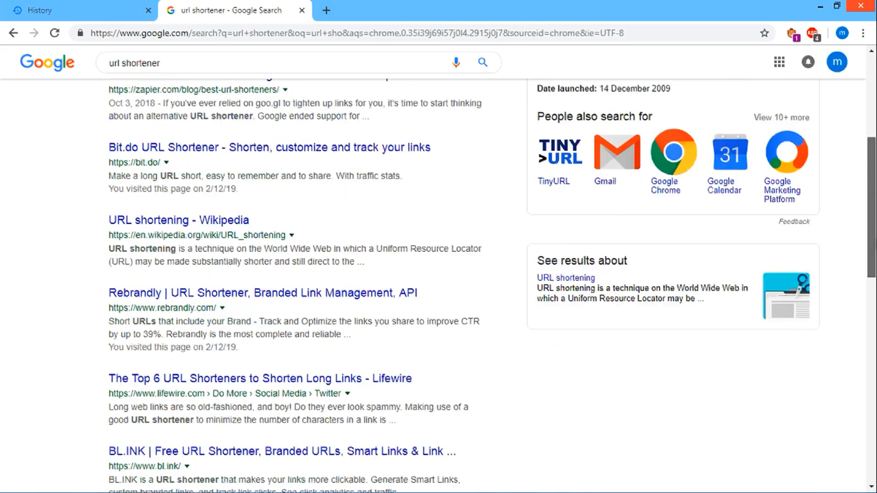
scroll("down", 3)
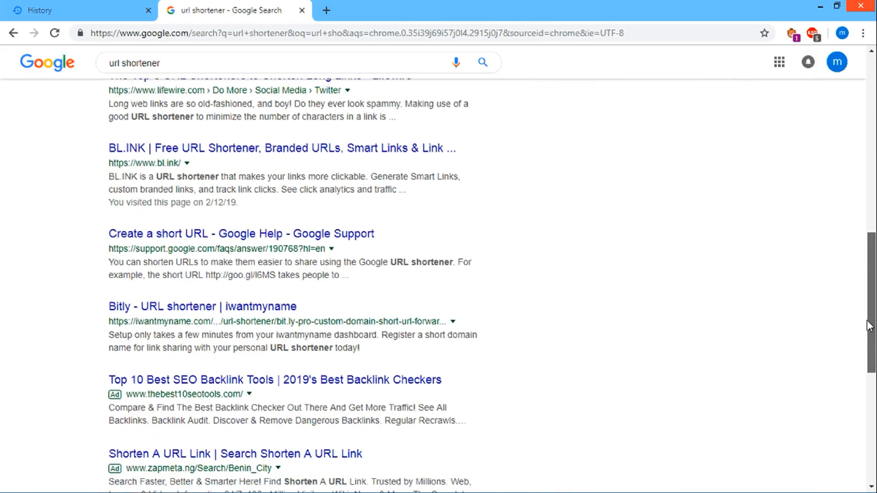
scroll("down", 3)
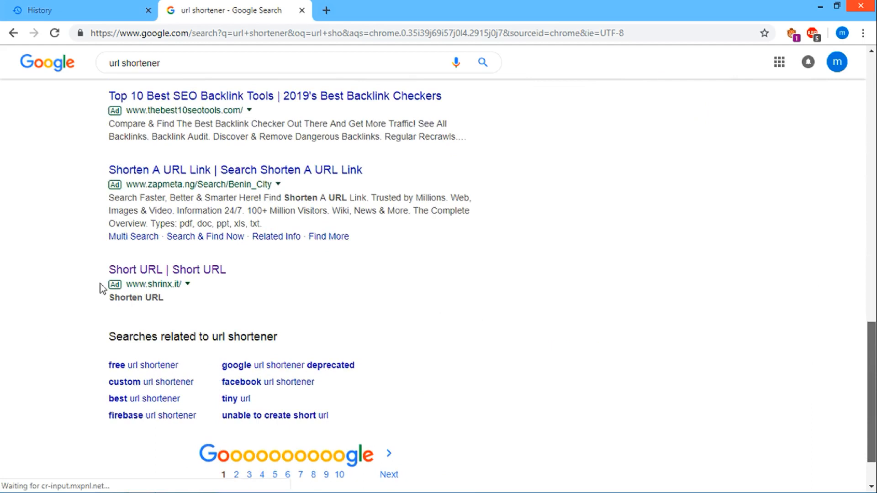
left_click(166, 269)
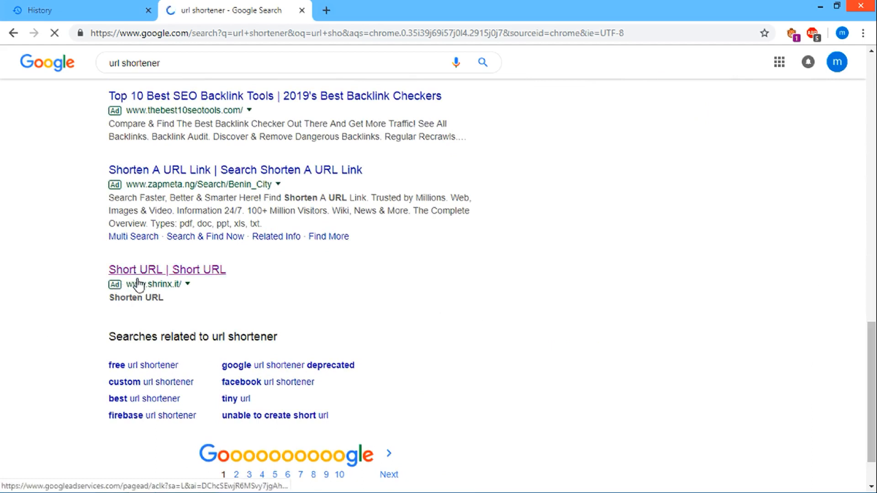
left_click(166, 269)
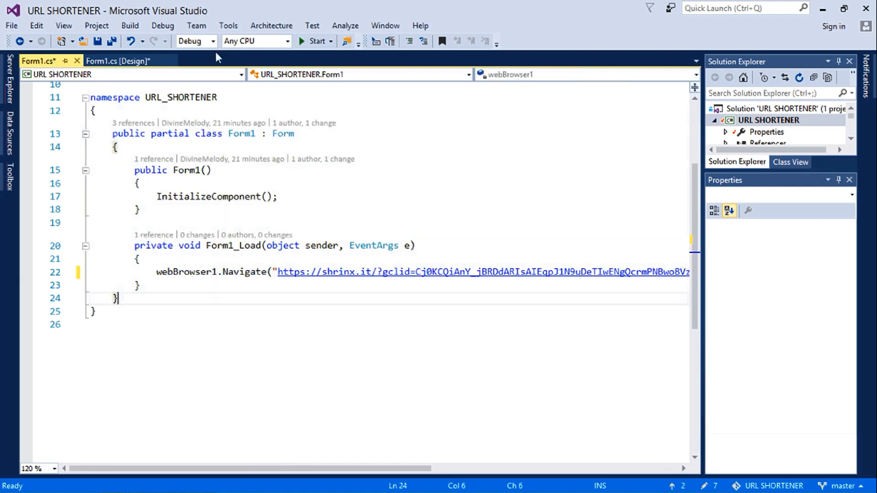
Make btn_Close_Click call Application.Exit(); to quit the app
left_click(118, 61)
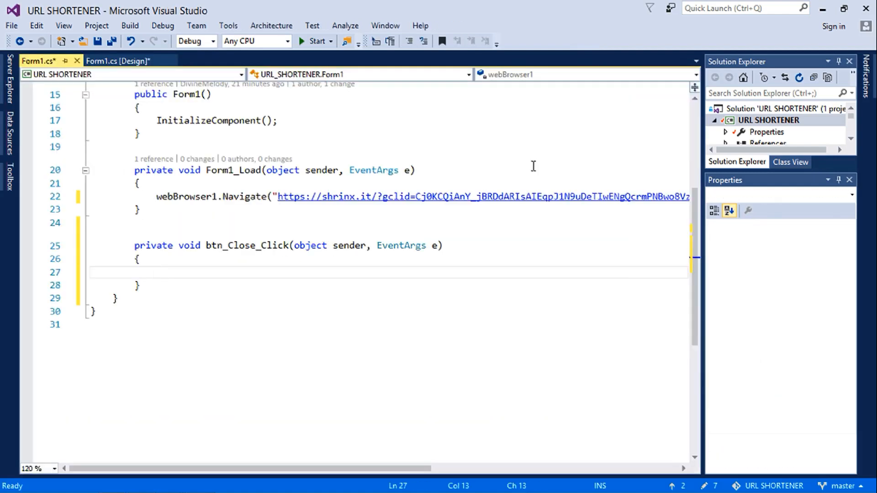
type("Application")
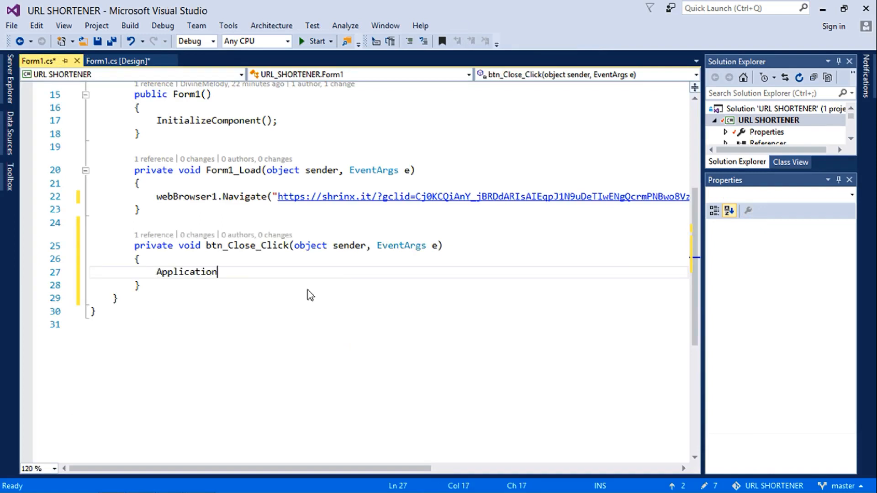
type(".exi")
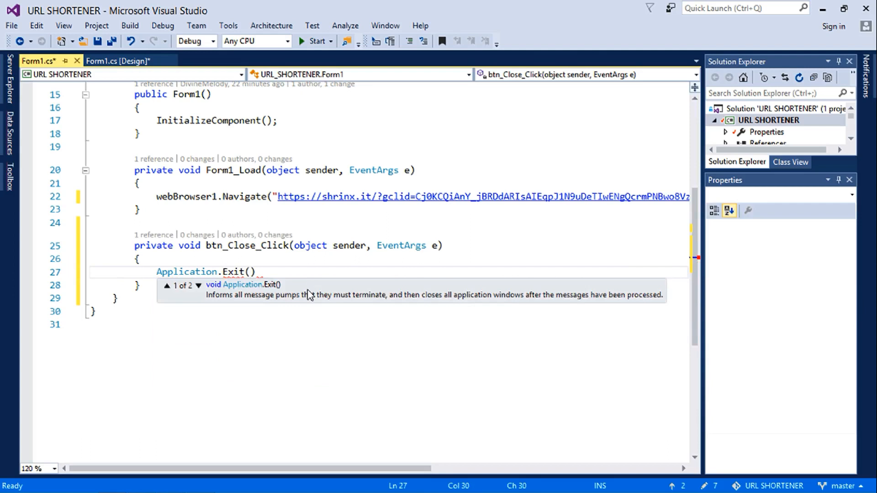
type(";")
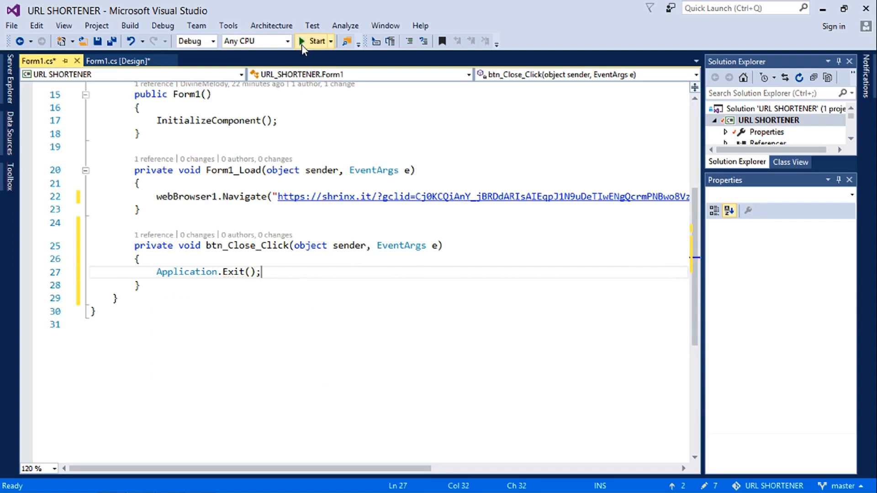
Start a debug run of the URL SHORTENER app
left_click(316, 41)
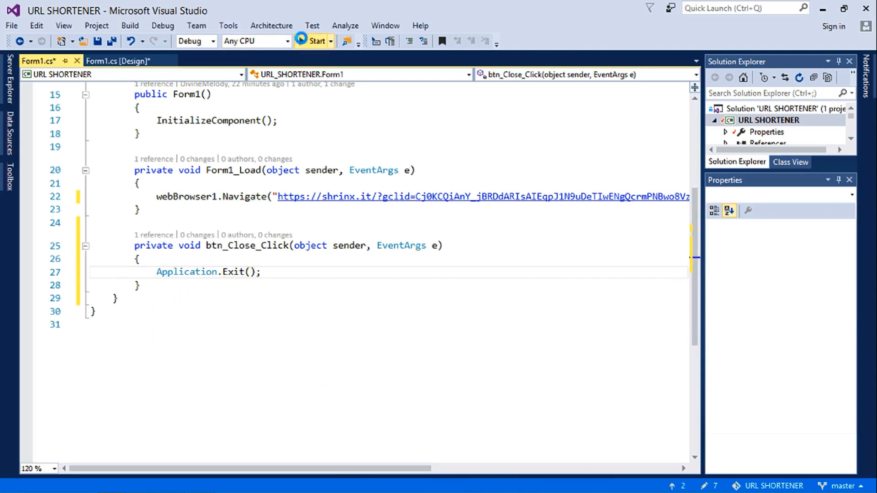
left_click(313, 41)
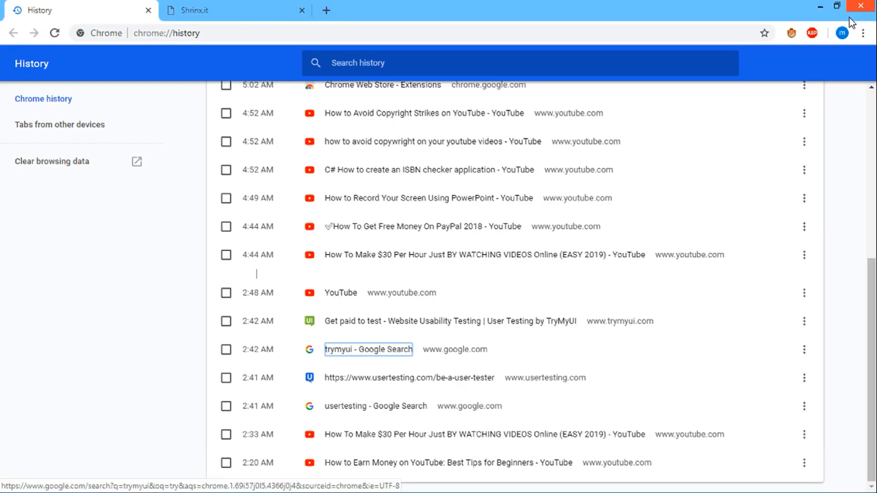
mouse_move(374, 263)
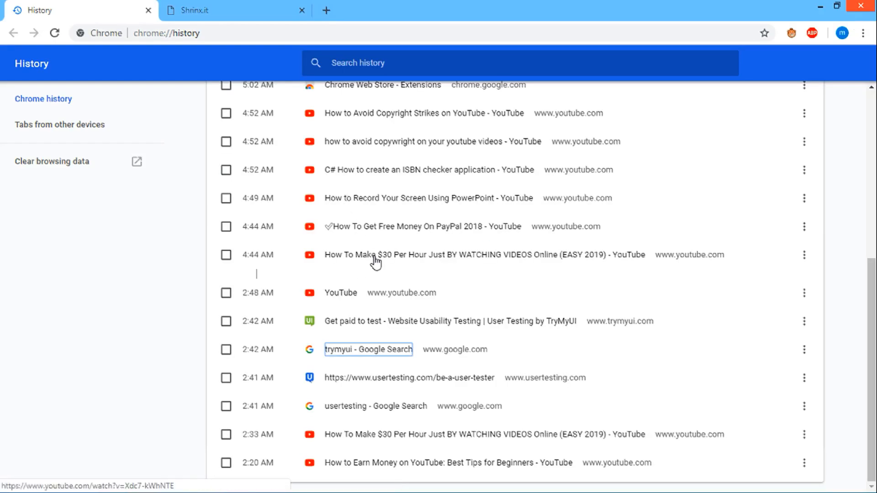
mouse_move(353, 142)
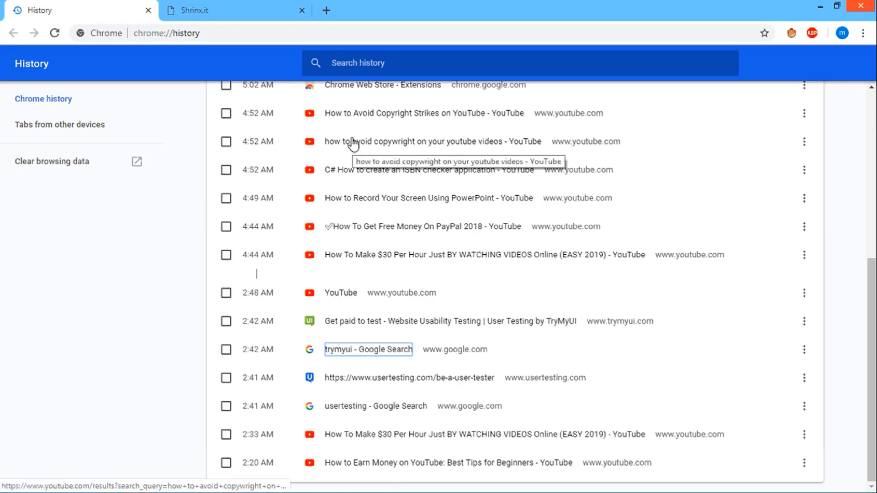
Copy a YouTube video's link address from the Chrome History page
right_click(423, 113)
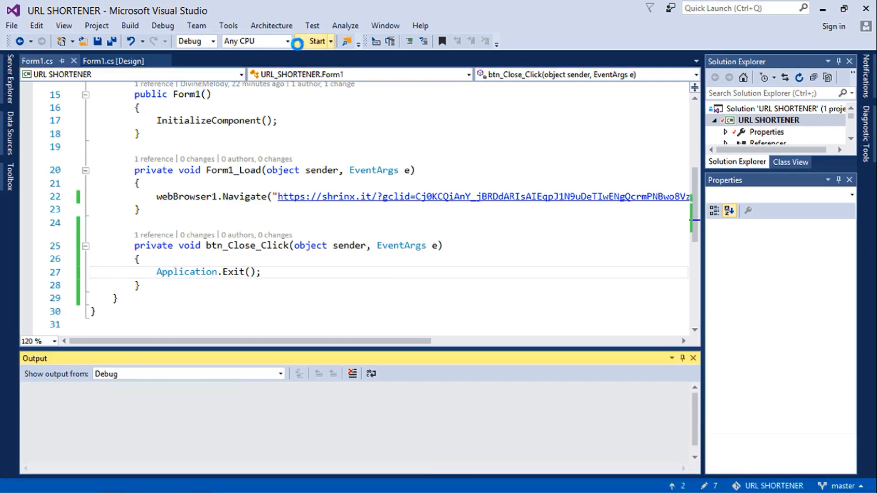
left_click(316, 41)
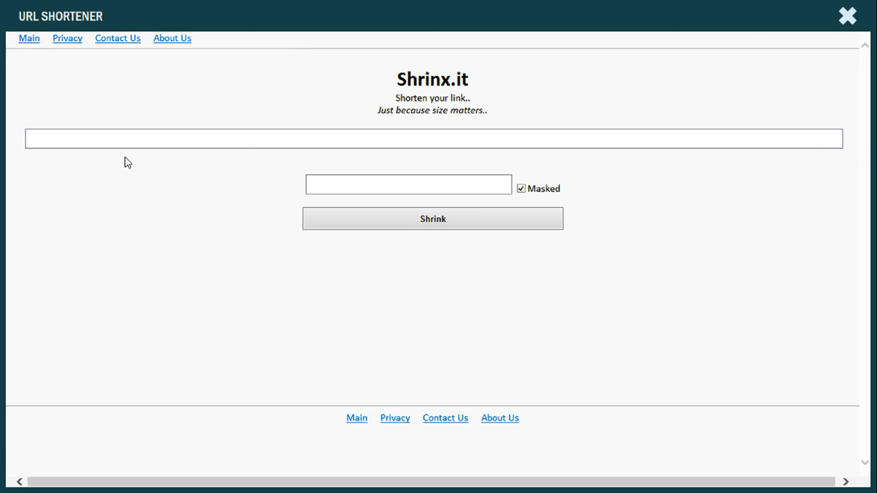
left_click(127, 139)
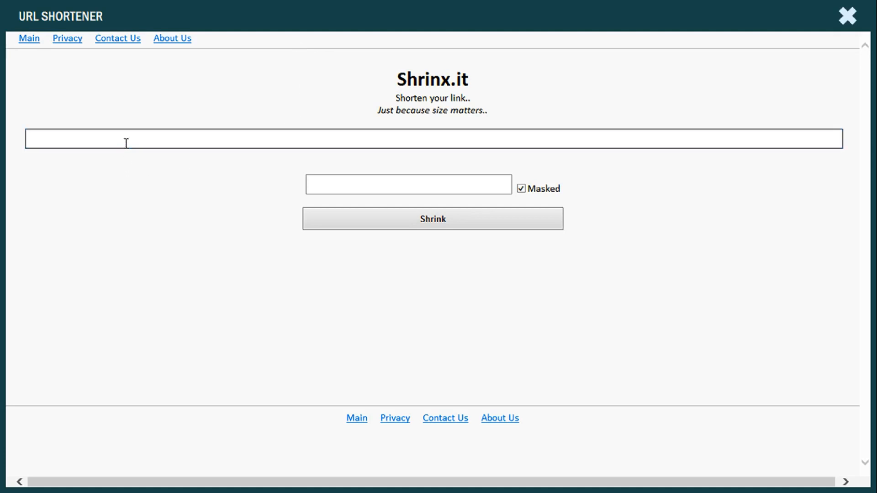
type("https://www.youtube.com/watch?v=jy48l8clMs0")
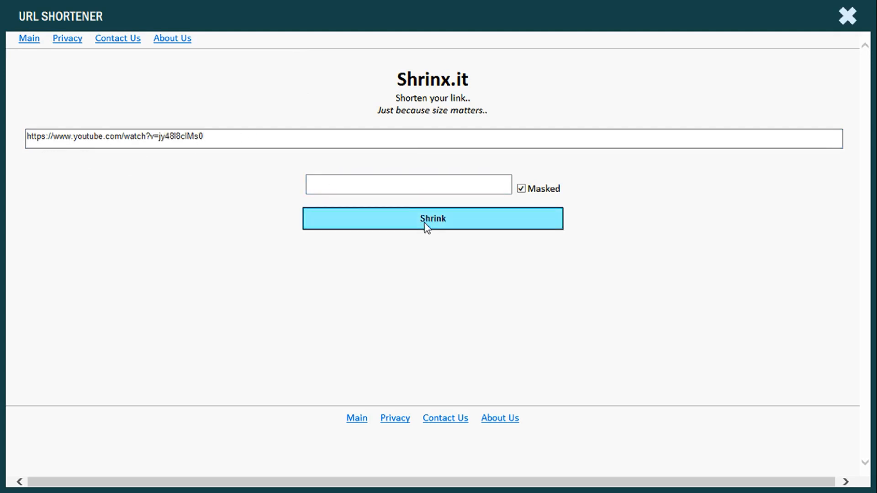
left_click(432, 218)
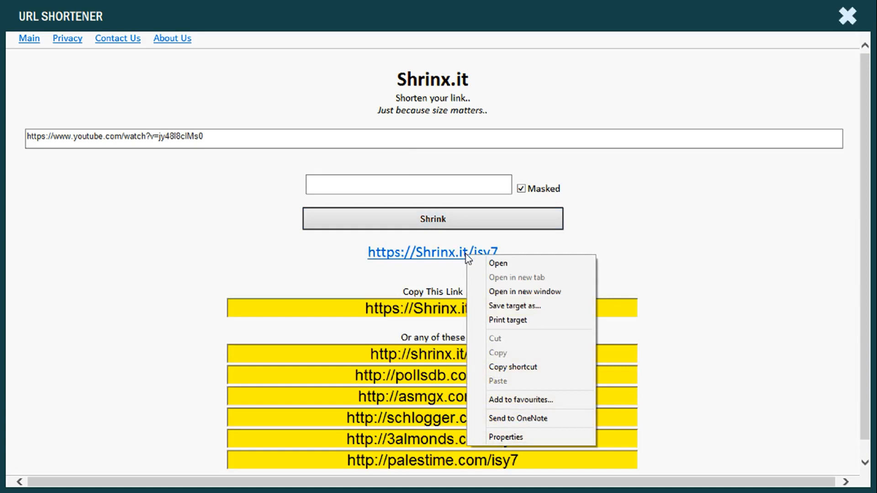
mouse_move(498, 352)
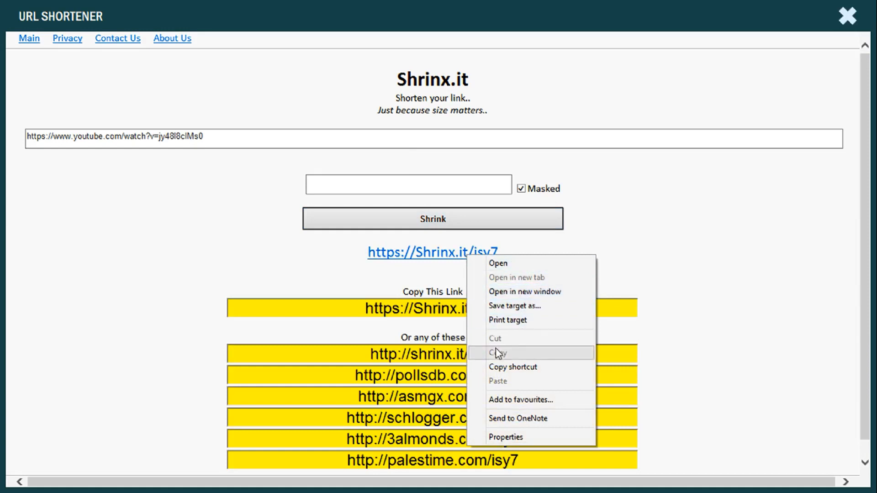
left_click(501, 352)
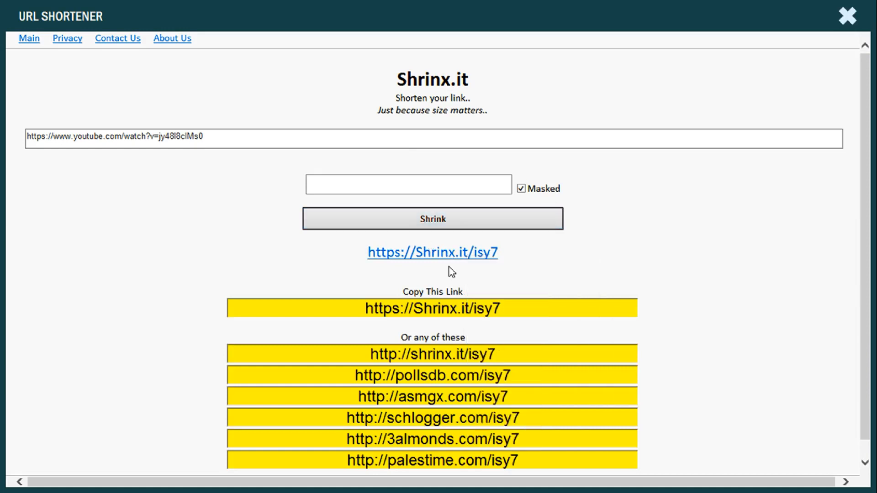